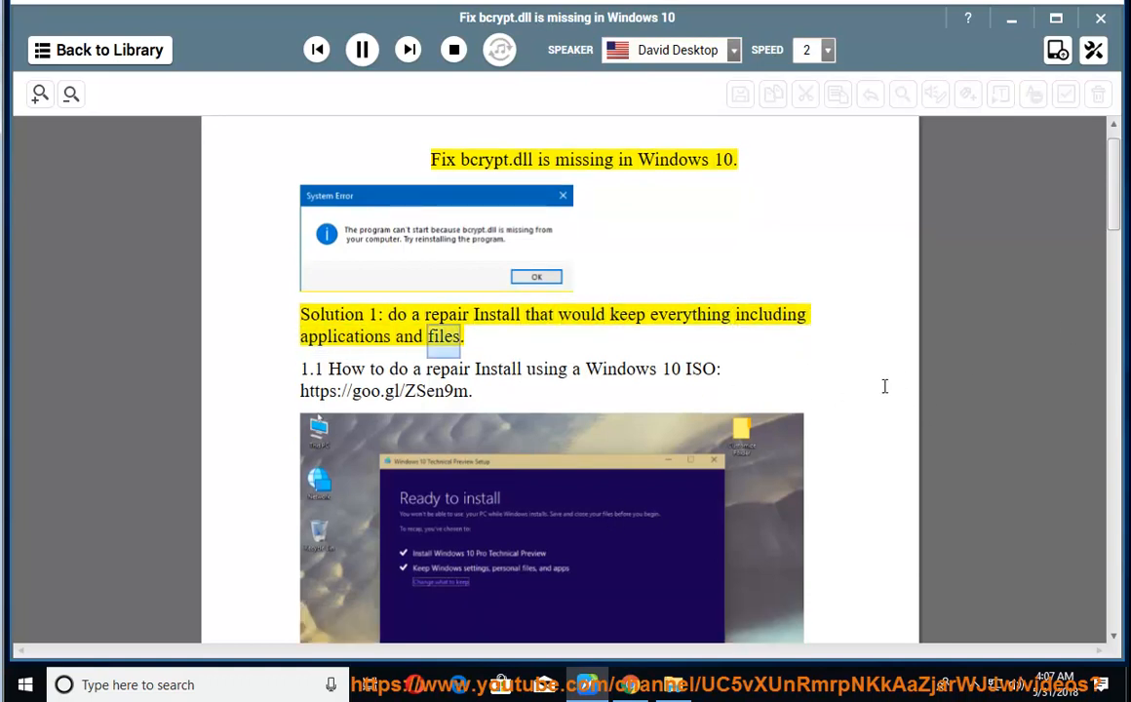
Scroll through Solution 1, the Windows 10 ISO repair install, while it is read aloud.
scroll("down", 3)
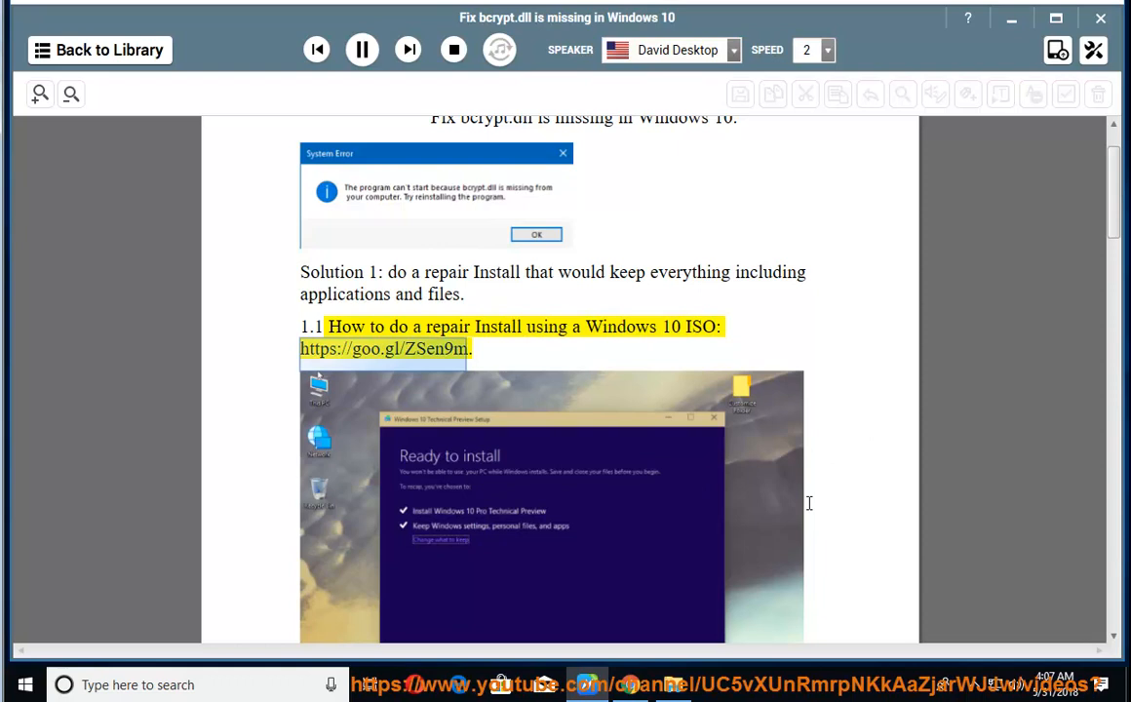
mouse_move(838, 465)
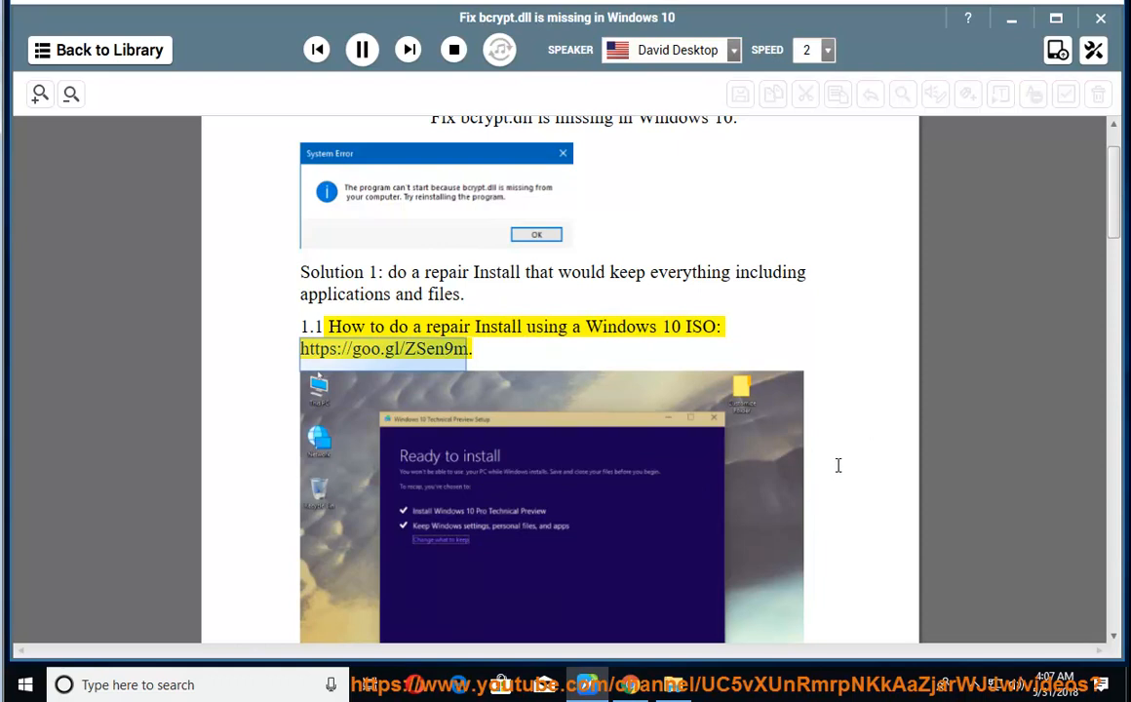
scroll("down", 3)
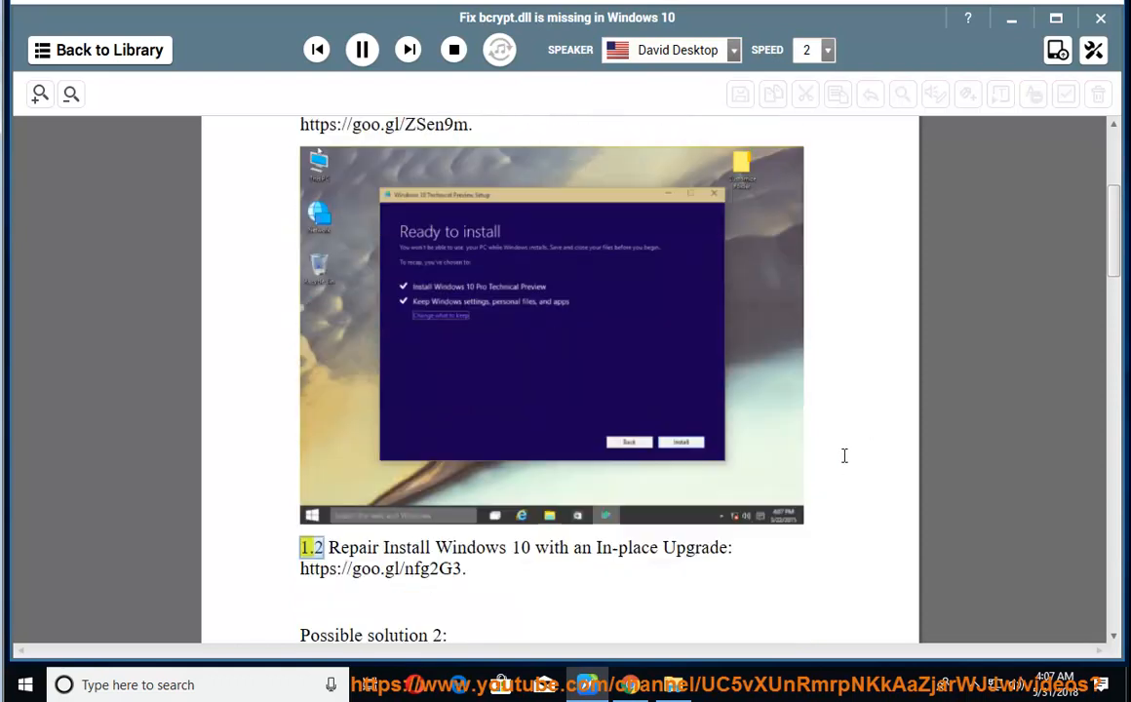
scroll("up", 3)
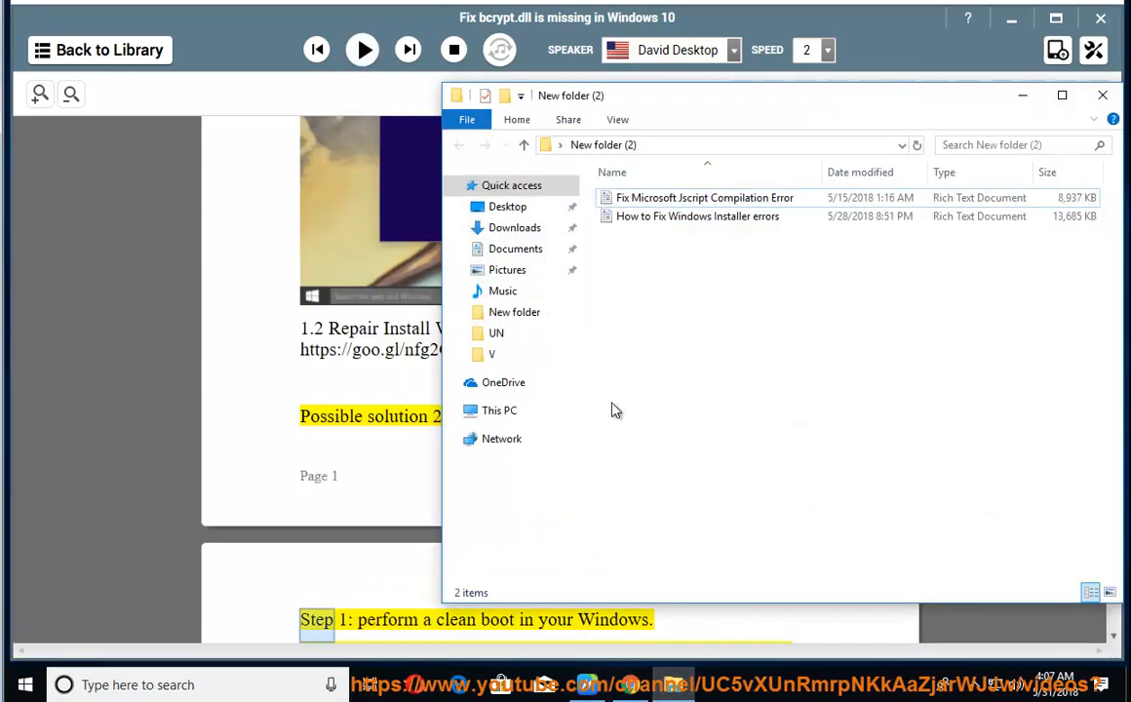
Check MediaCreationTool1803's properties in Downloads, then run it as administrator.
left_click(515, 227)
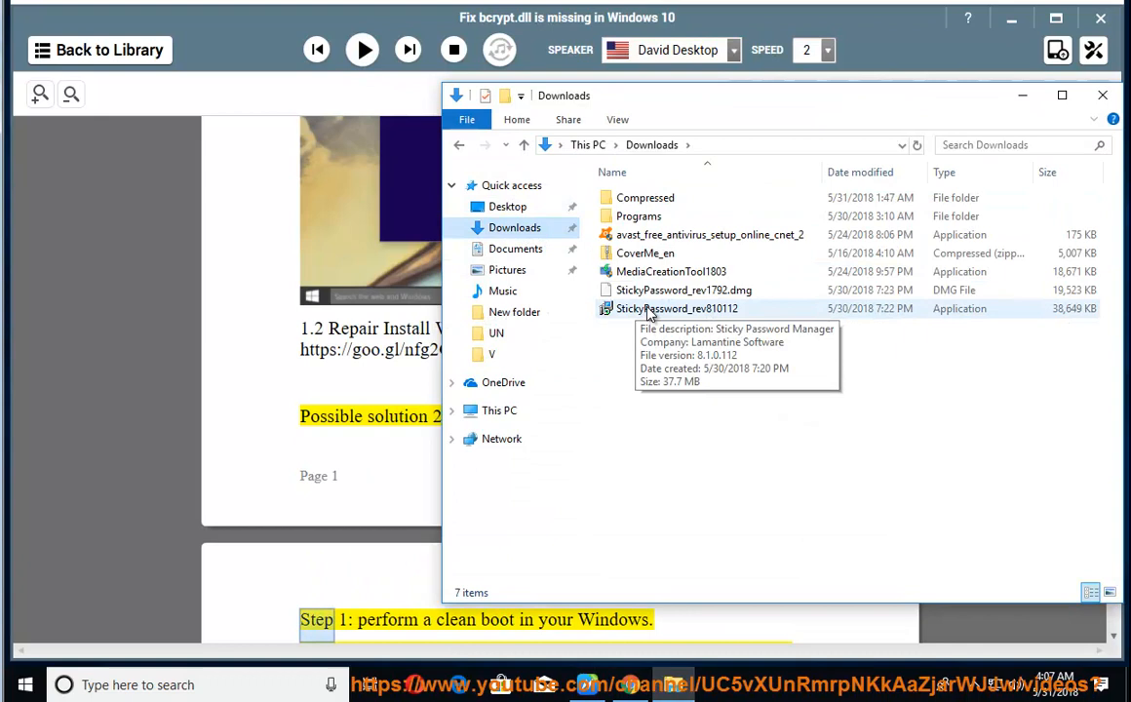
right_click(671, 271)
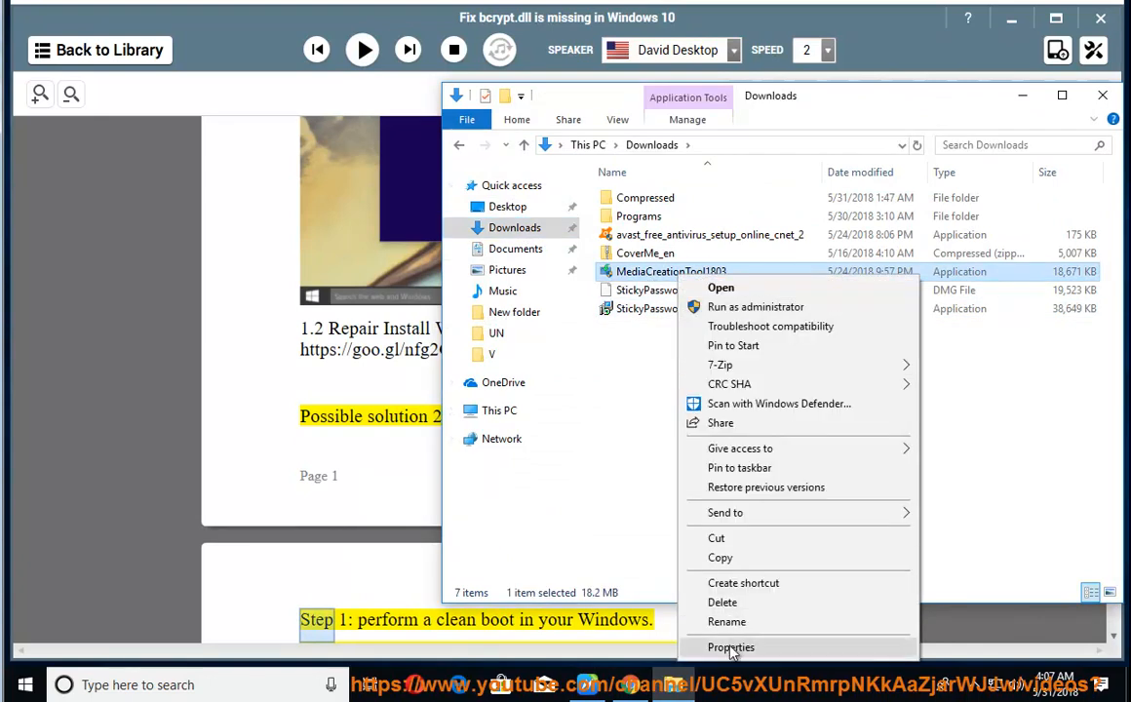
left_click(732, 646)
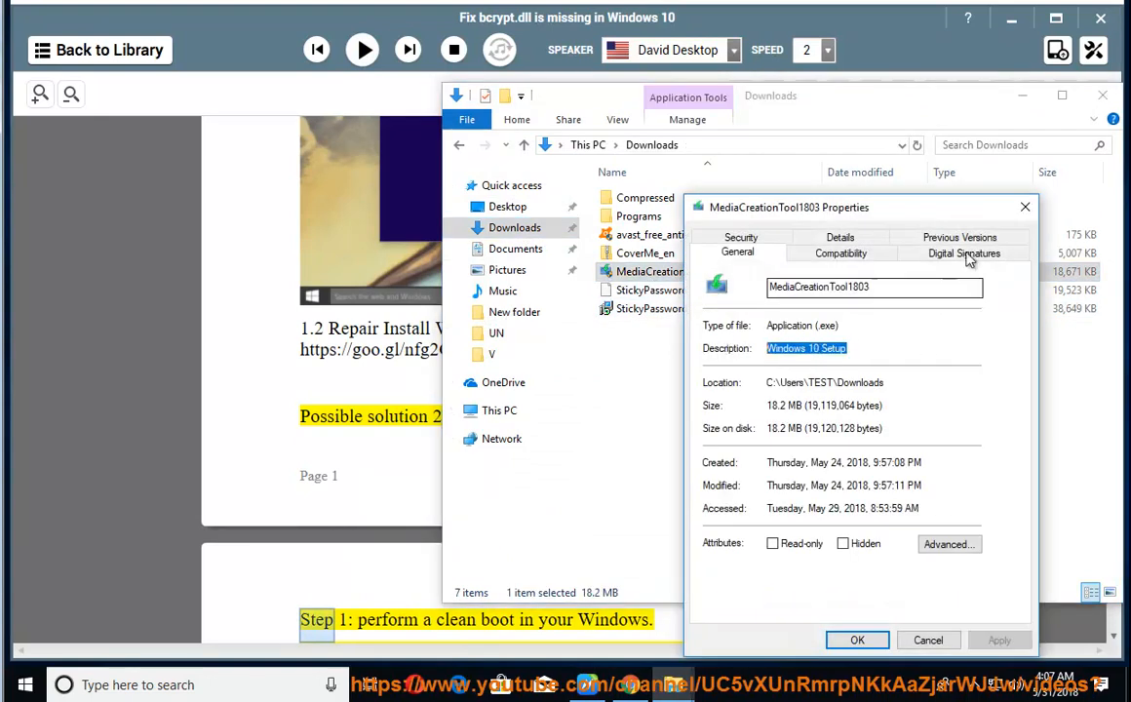
right_click(670, 271)
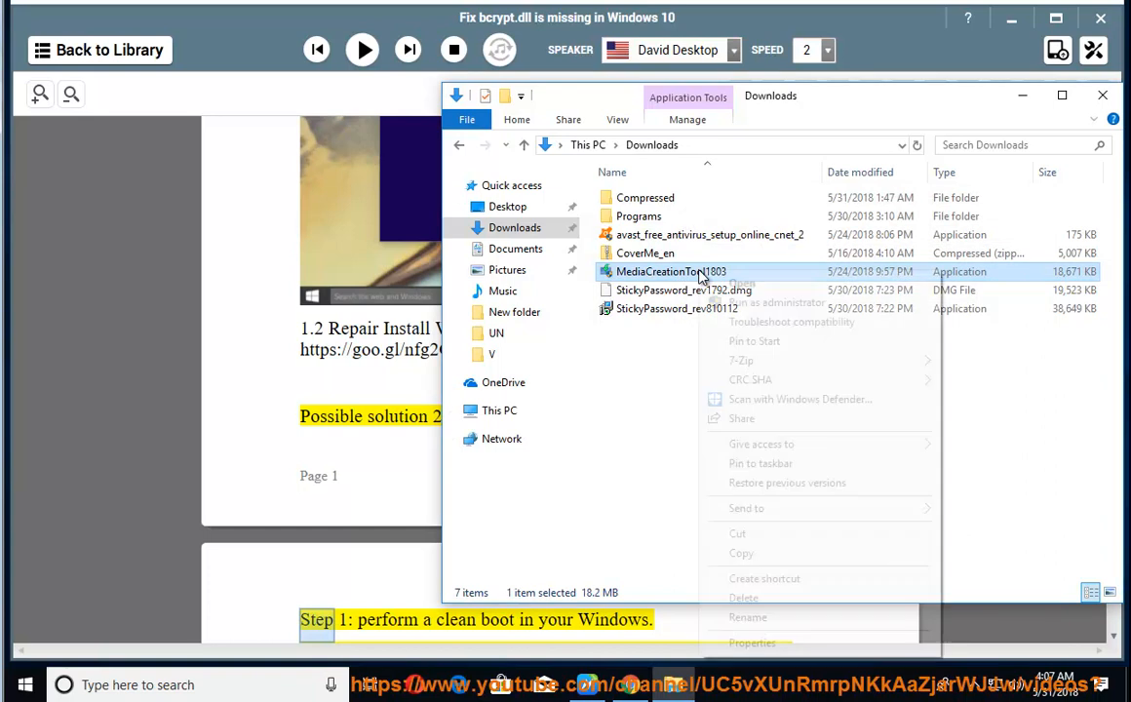
left_click(777, 302)
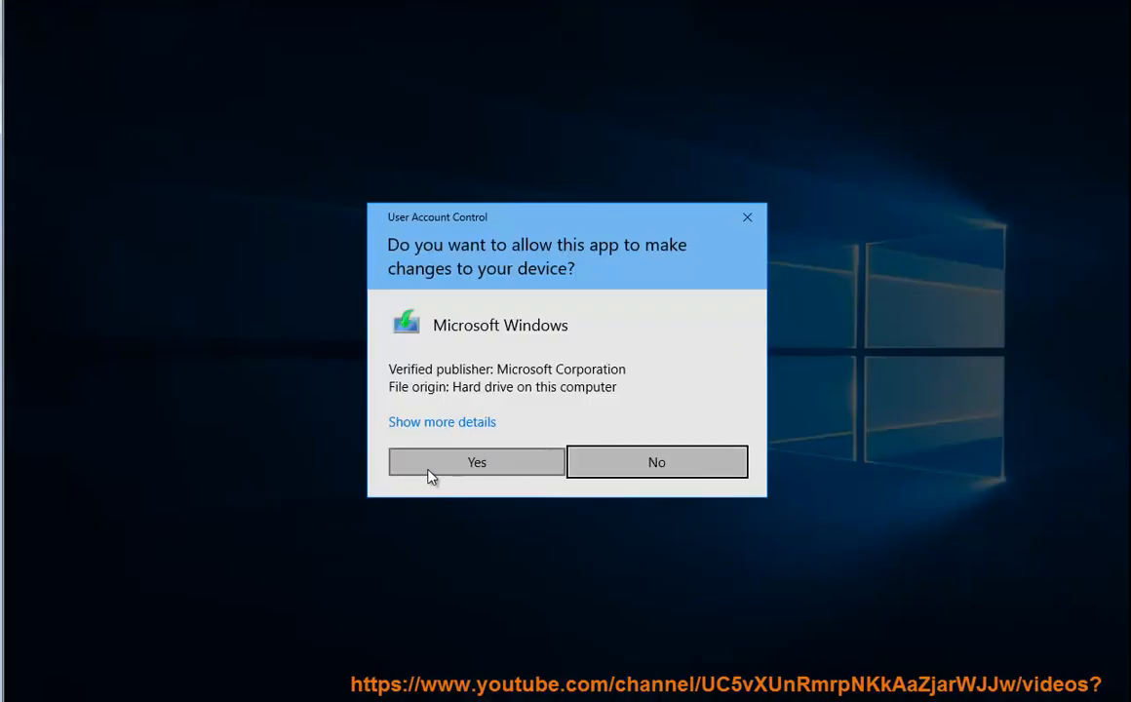
Allow the UAC prompt, accept the Windows 10 Setup license terms, then close setup.
left_click(476, 461)
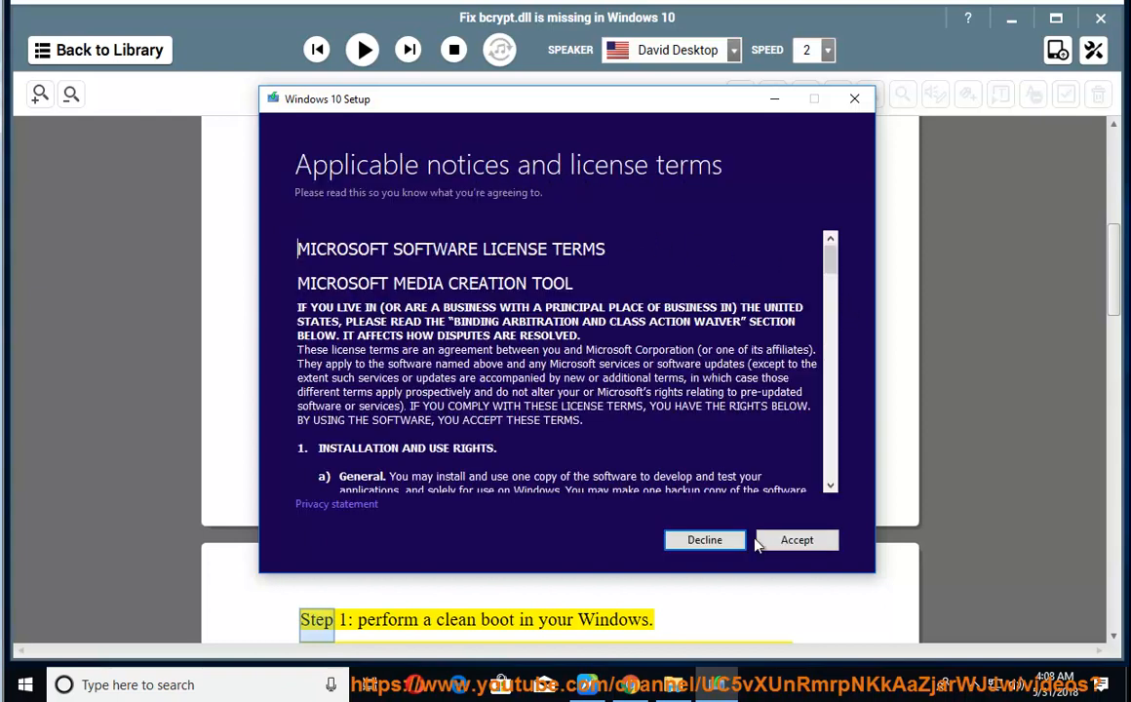
left_click(797, 541)
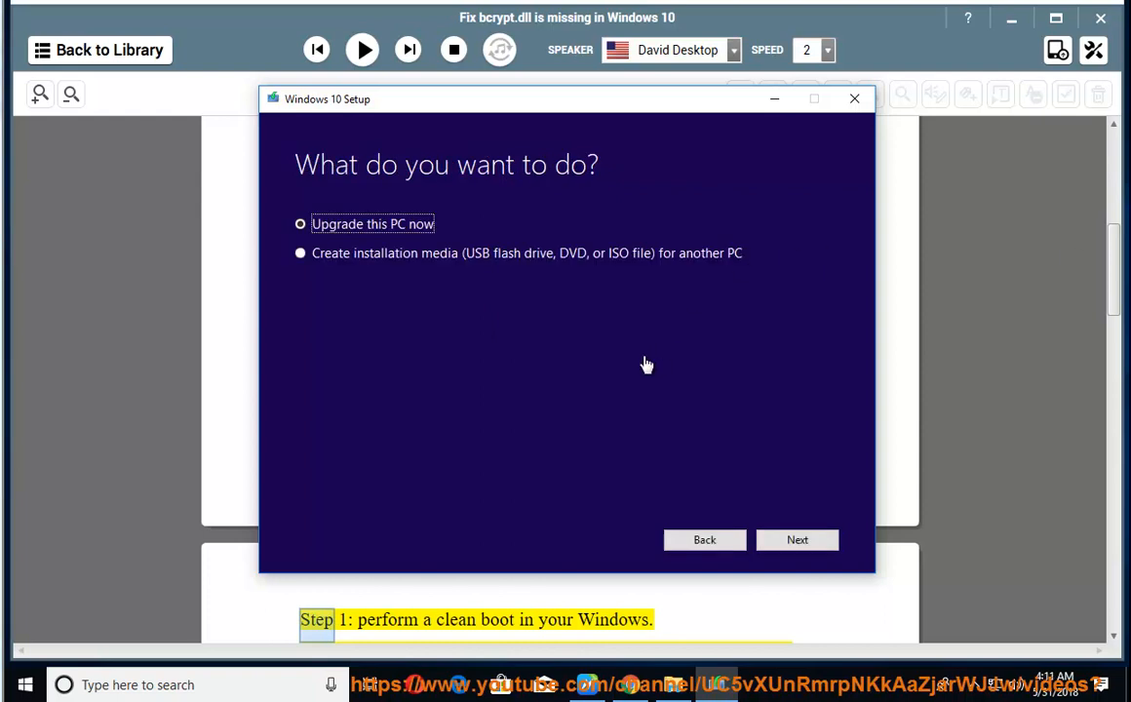
mouse_move(700, 527)
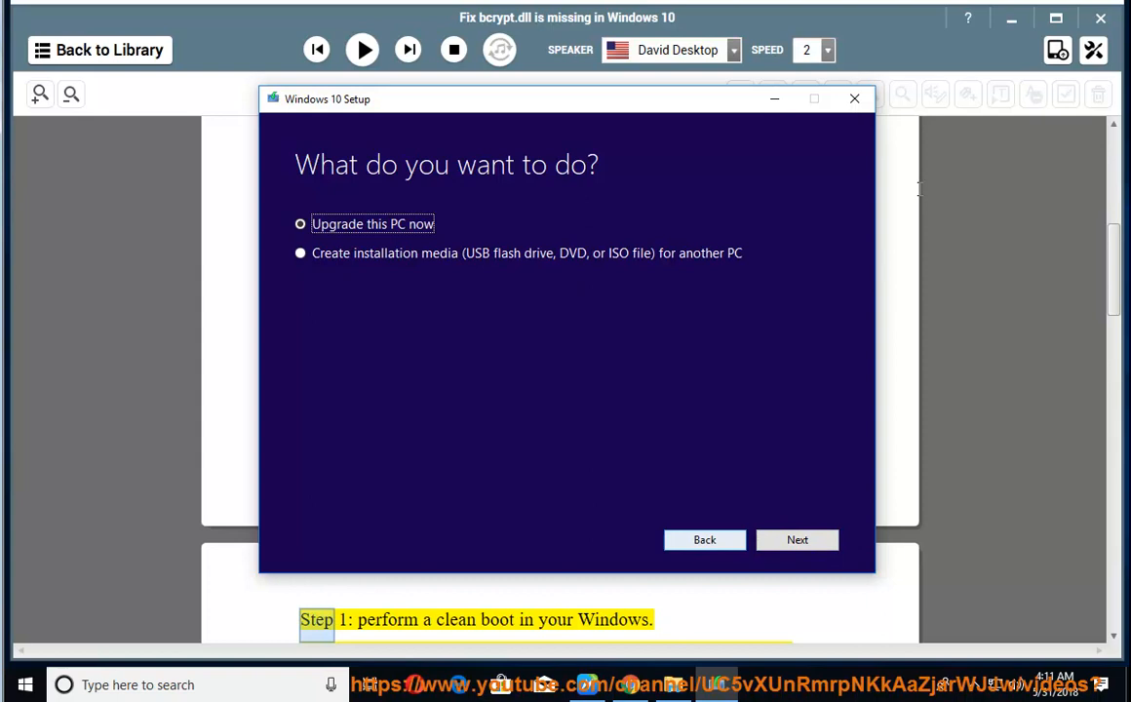
left_click(855, 99)
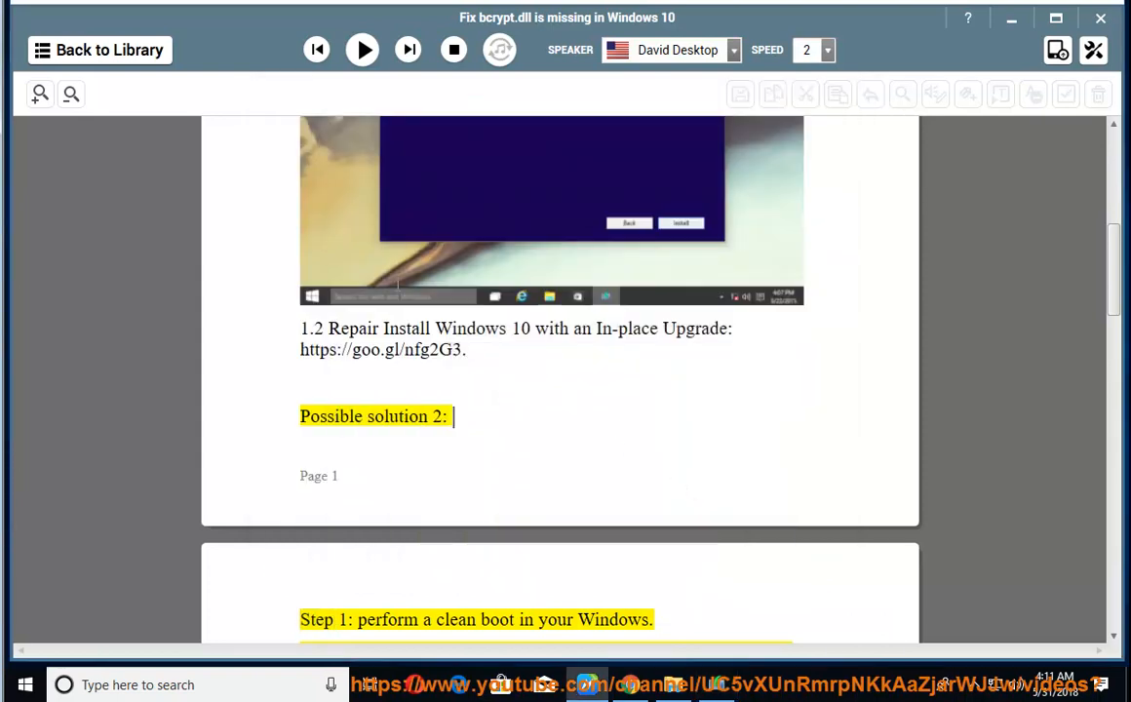
Read the clean boot step aloud, pause at Step 2, and select 'clean boot'.
left_click(362, 50)
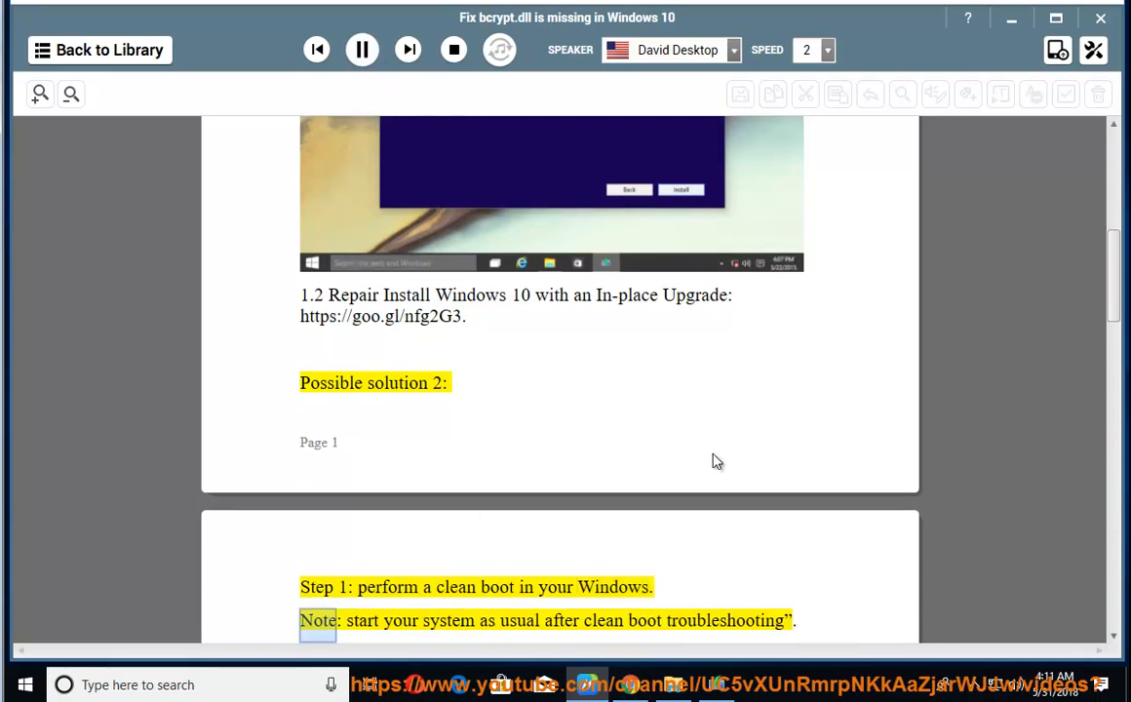
scroll("down", 3)
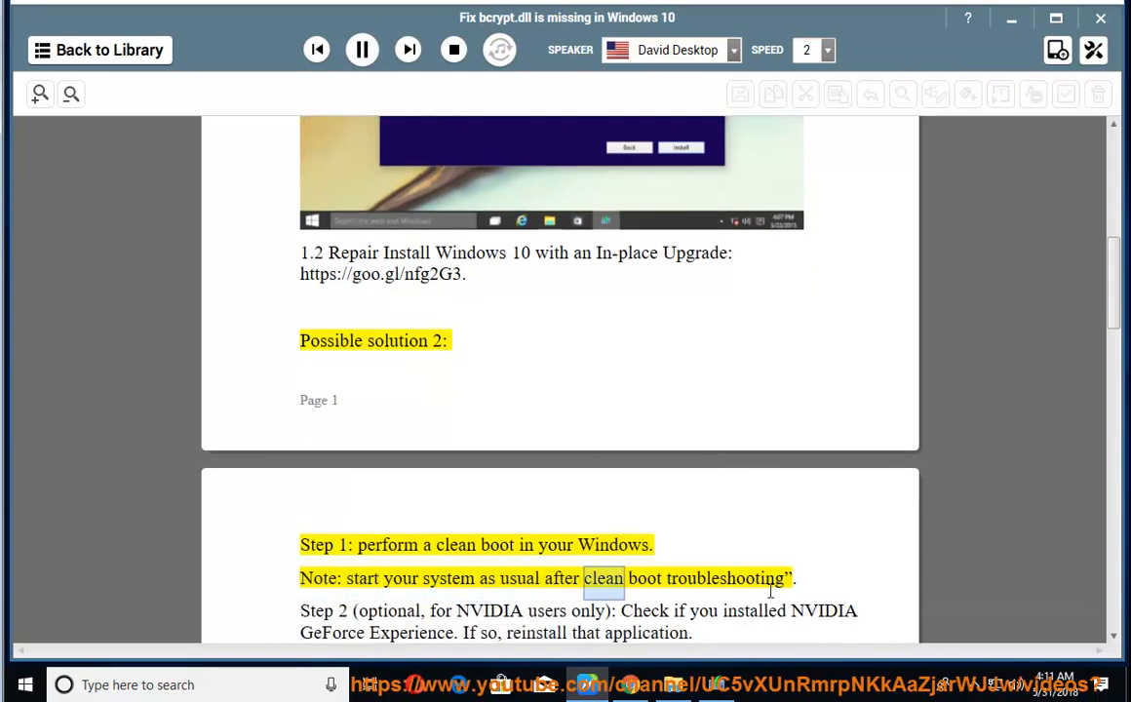
left_click(362, 50)
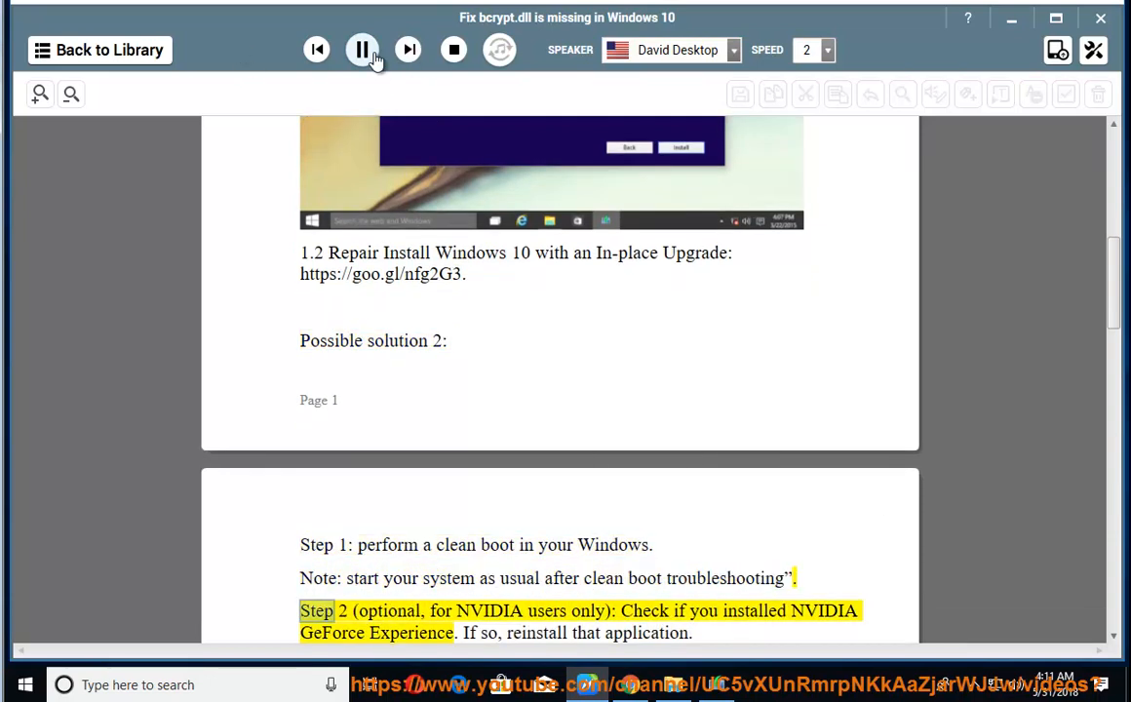
left_click(361, 49)
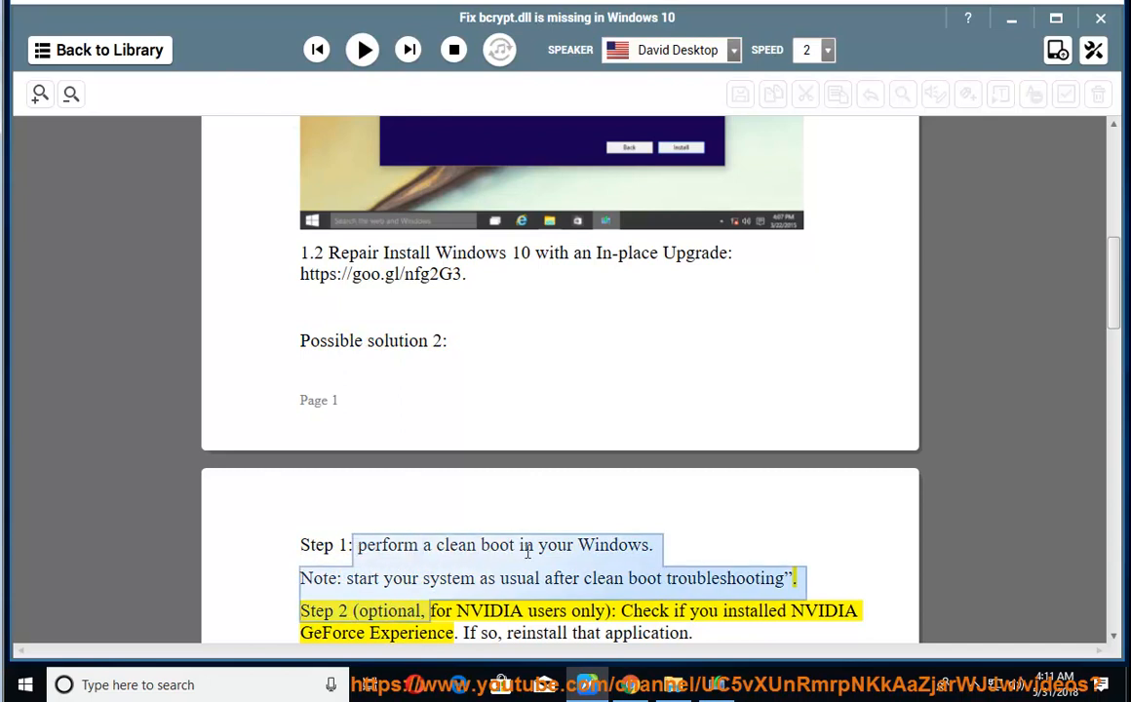
double_click(472, 545)
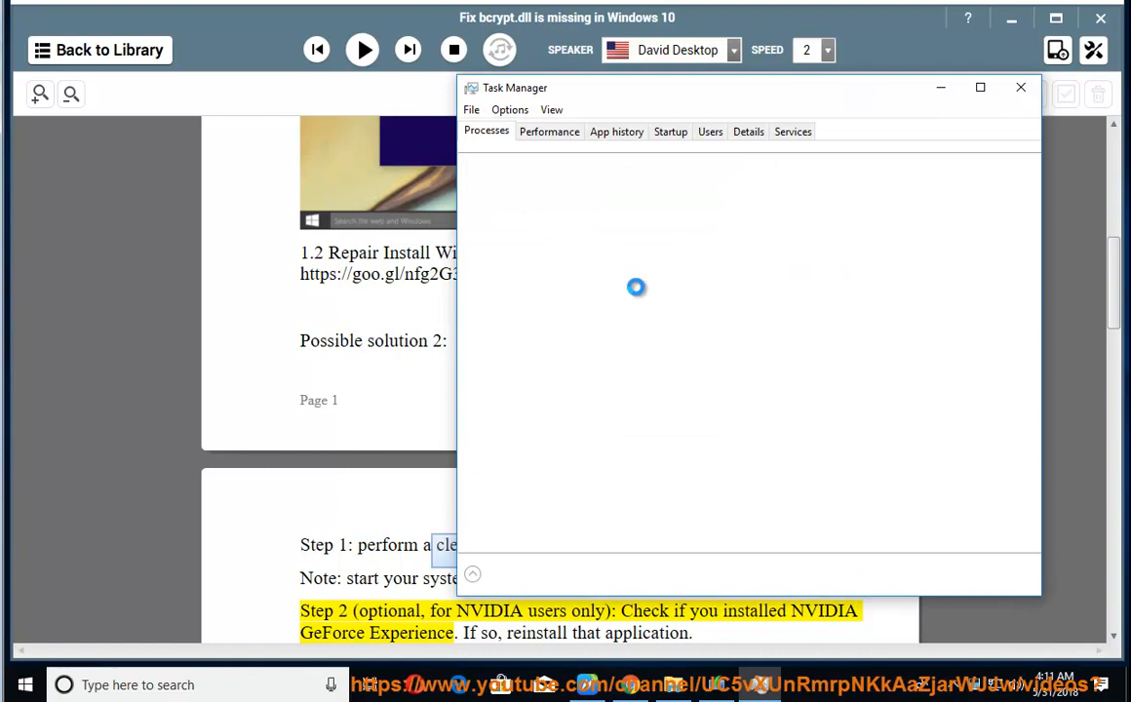
Inspect the VMware Tools Core Service and WinFLockerHelp startup entries, then close Task Manager.
left_click(671, 132)
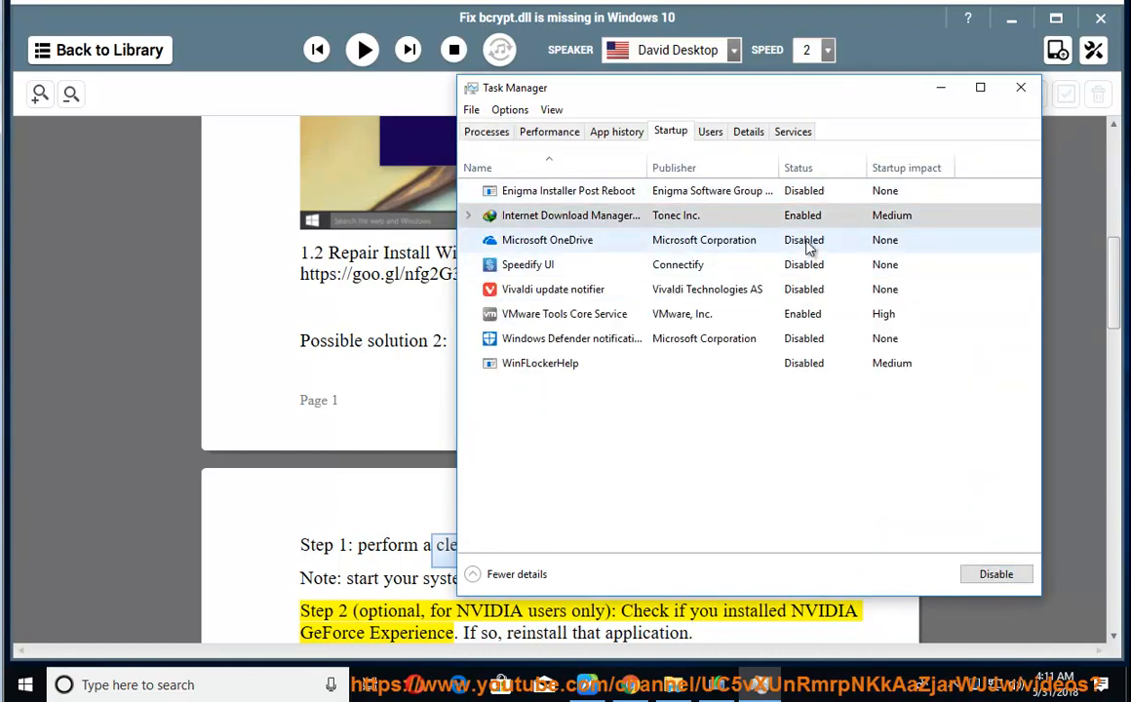
left_click(564, 313)
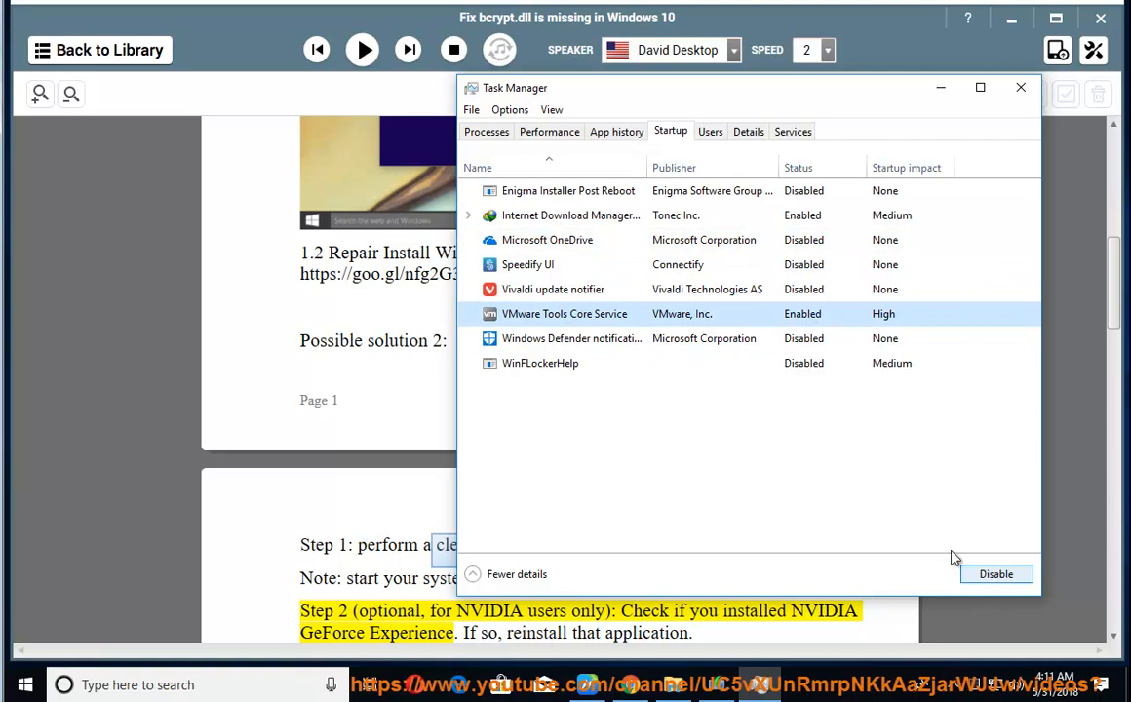
left_click(540, 363)
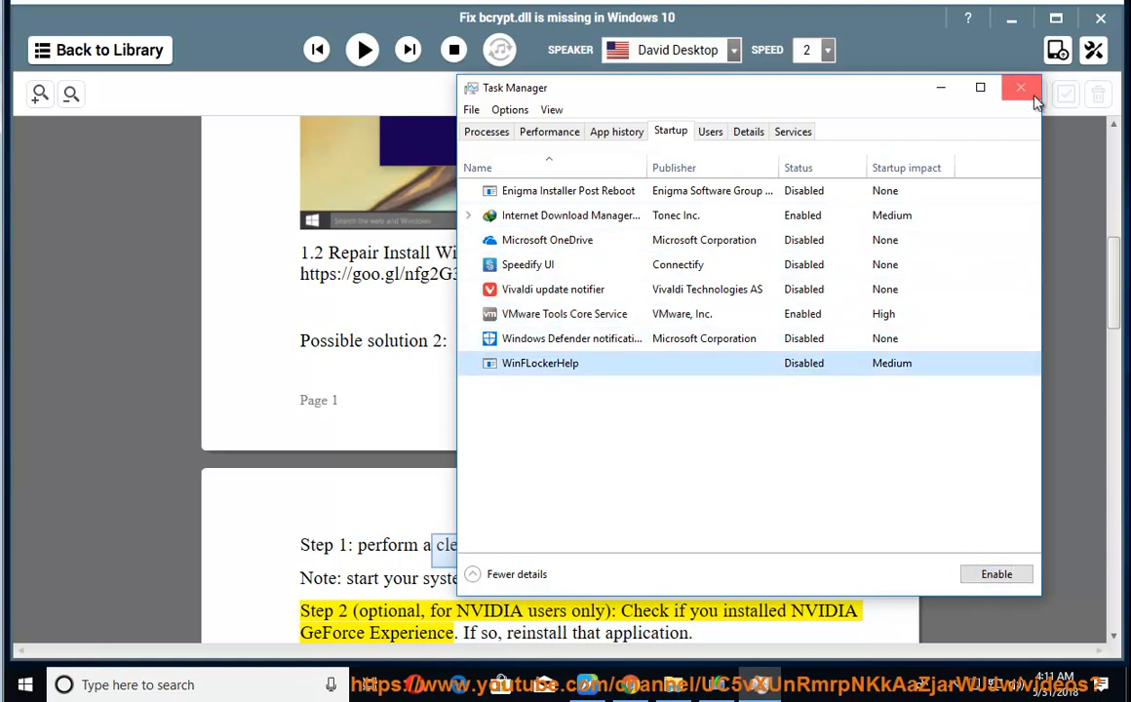
left_click(1021, 88)
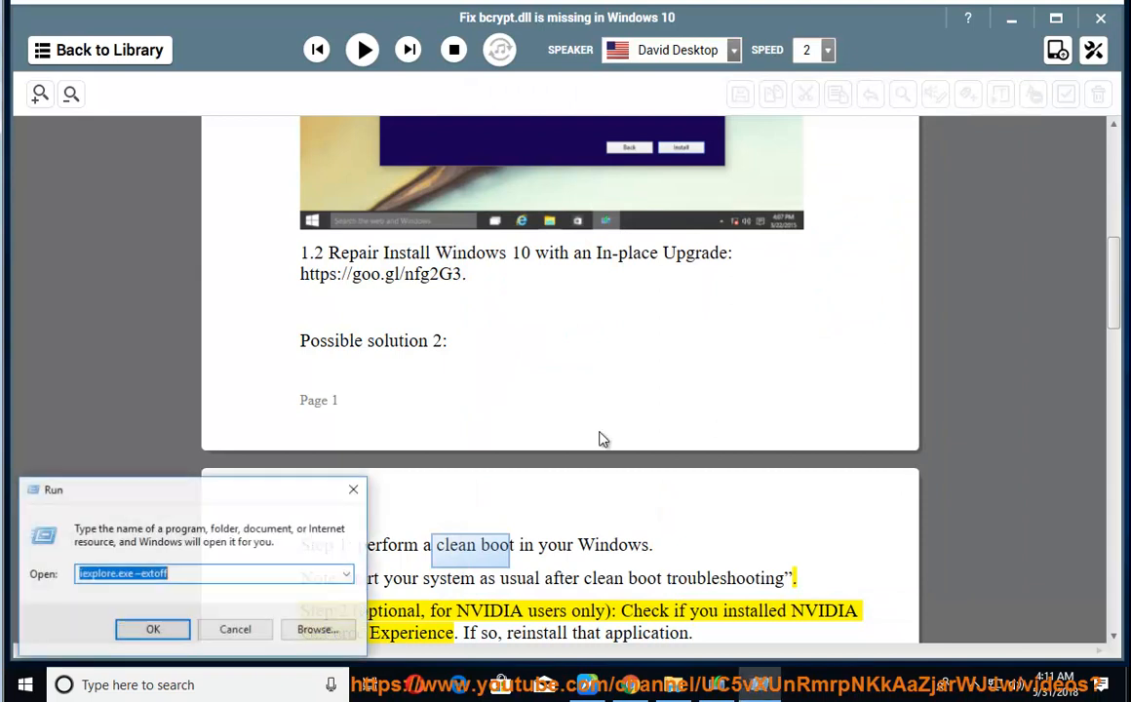
Run MSCONFIG, choose selective startup, disable all non-Microsoft services, and apply with OK.
left_click(347, 574)
type("REGEDIT")
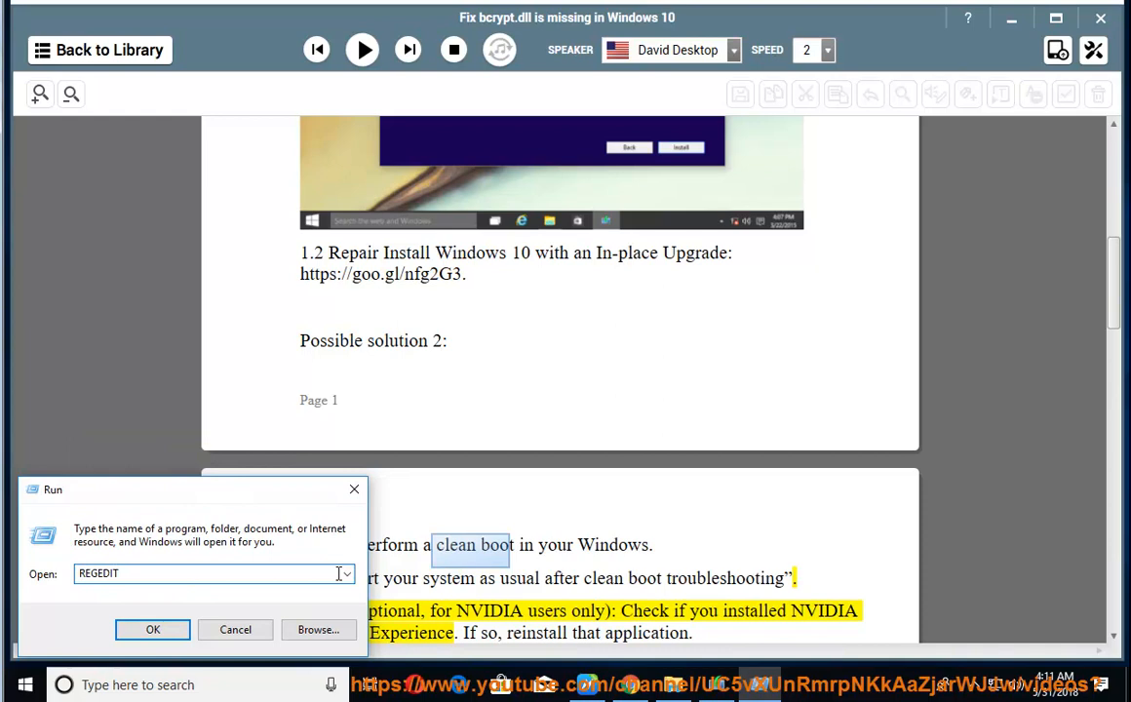
left_click(346, 574)
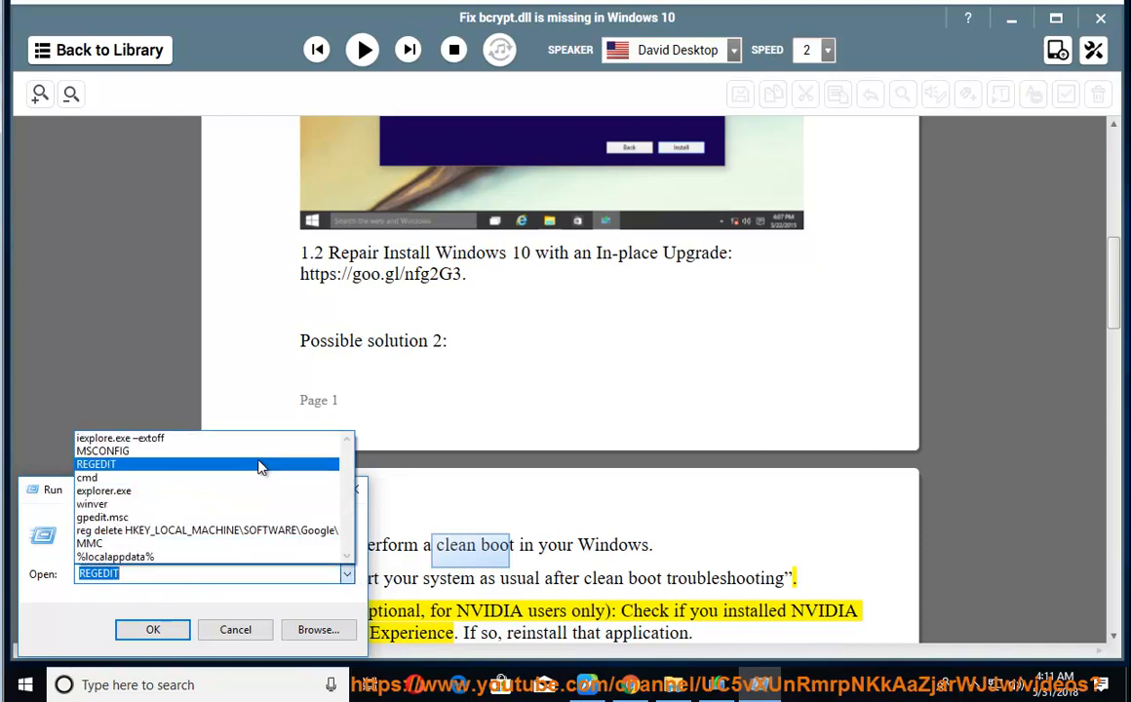
left_click(102, 450)
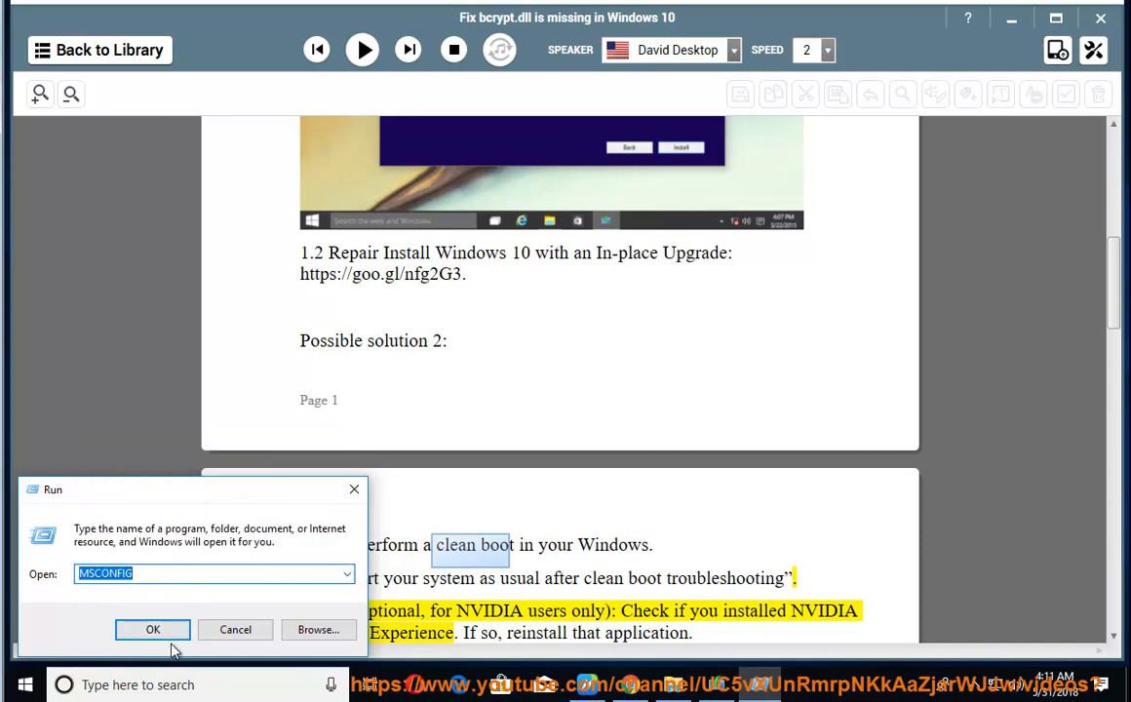
left_click(152, 630)
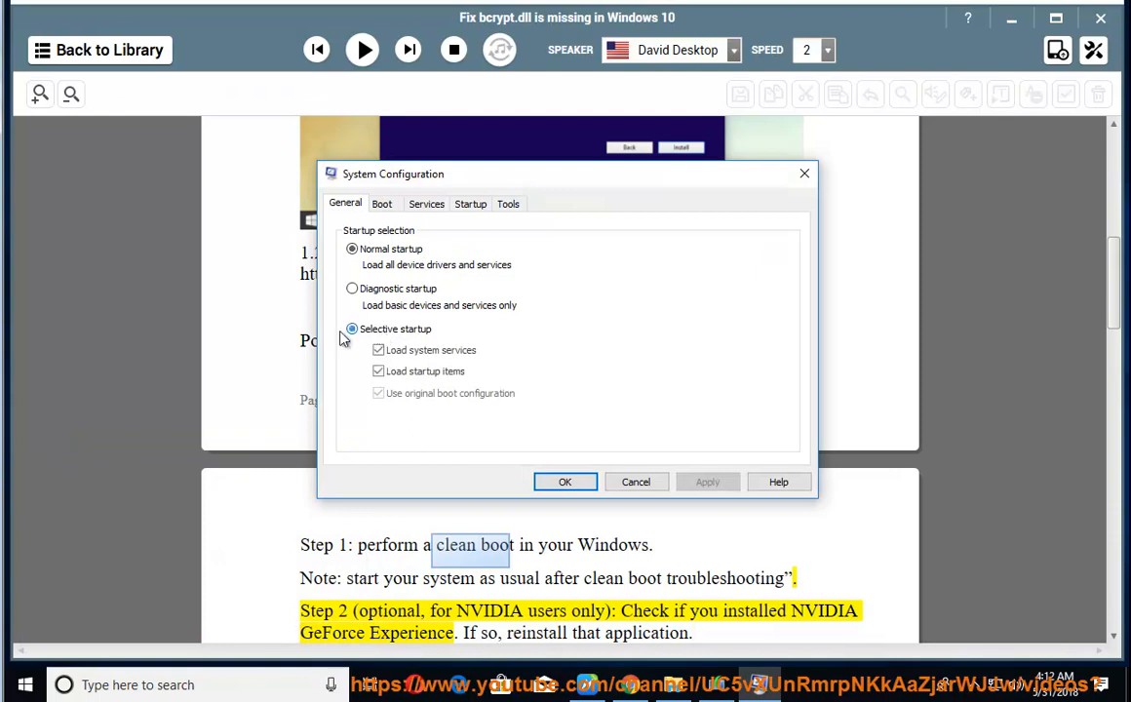
left_click(471, 204)
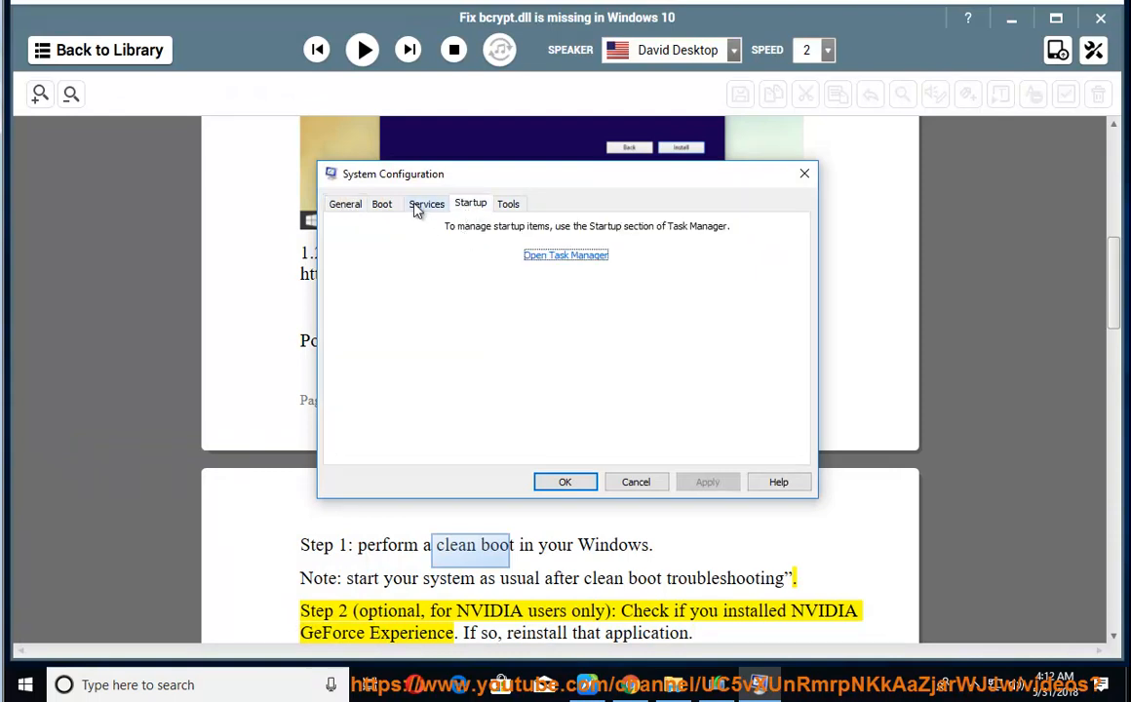
left_click(426, 203)
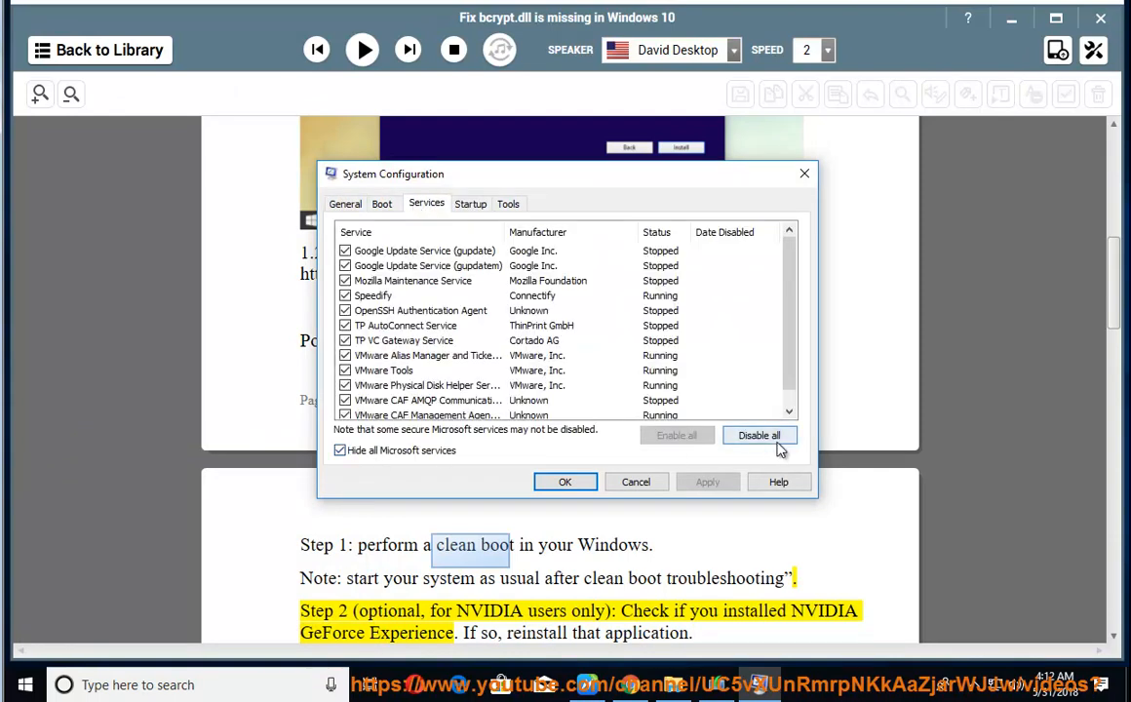
left_click(759, 435)
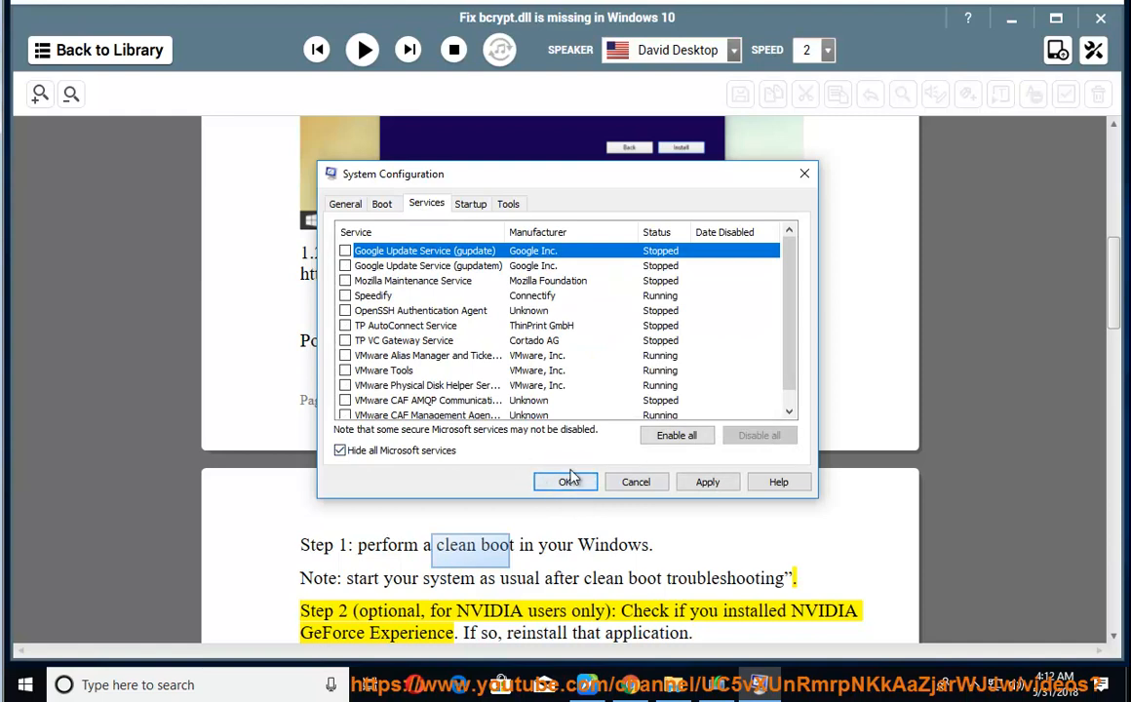
left_click(567, 481)
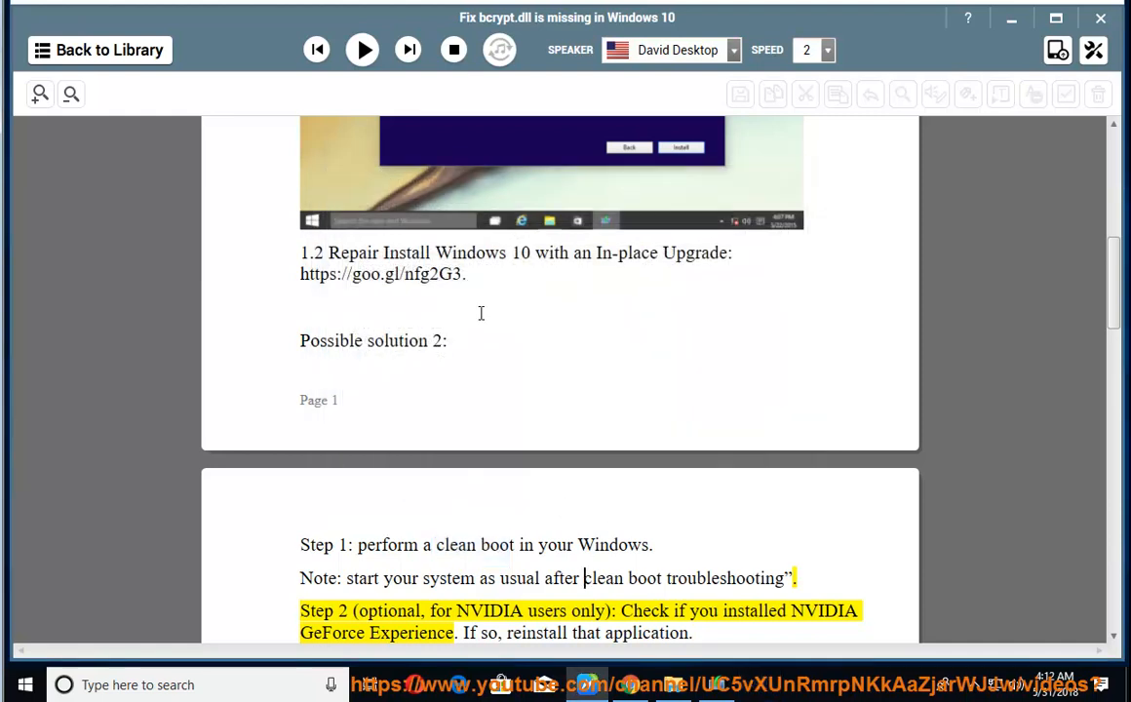
Read Solution 3's SFC/SCANNOW and Windows Update steps aloud, then pause.
left_click(362, 50)
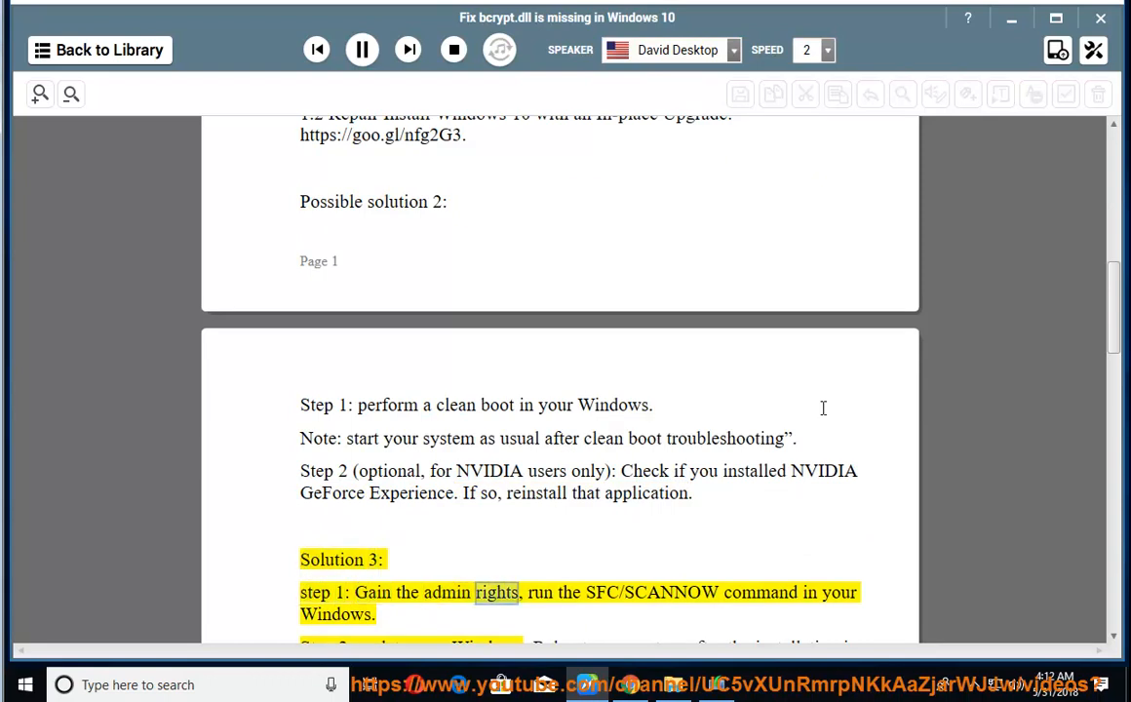
scroll("up", 3)
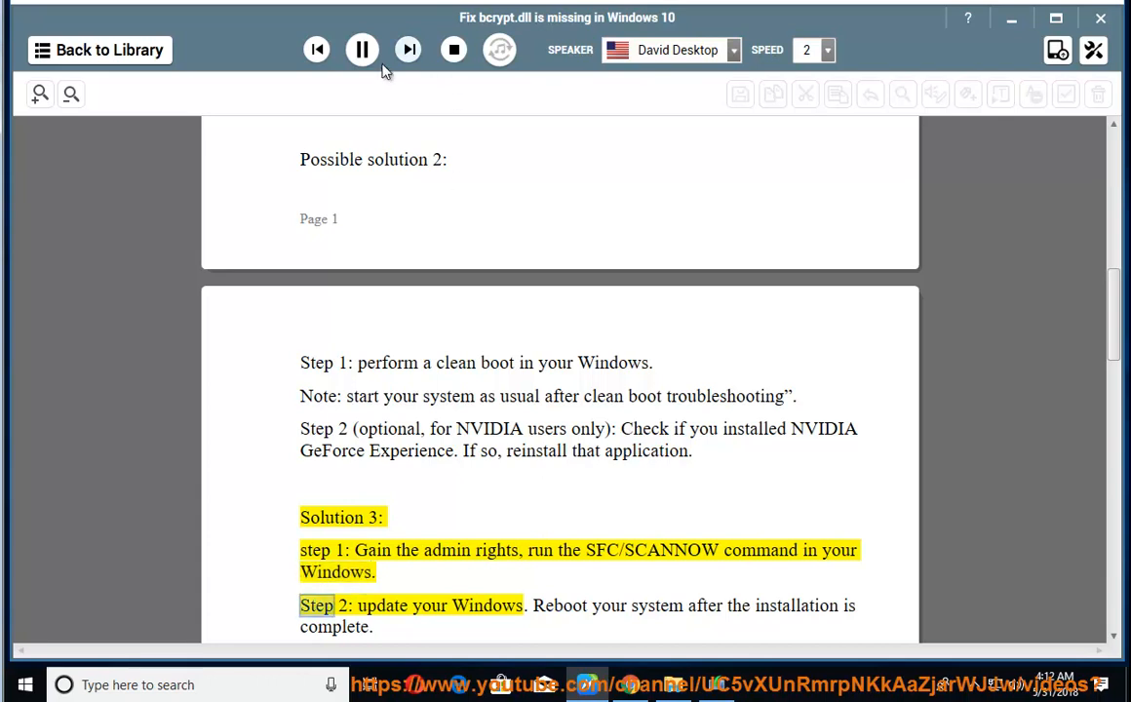
left_click(362, 50)
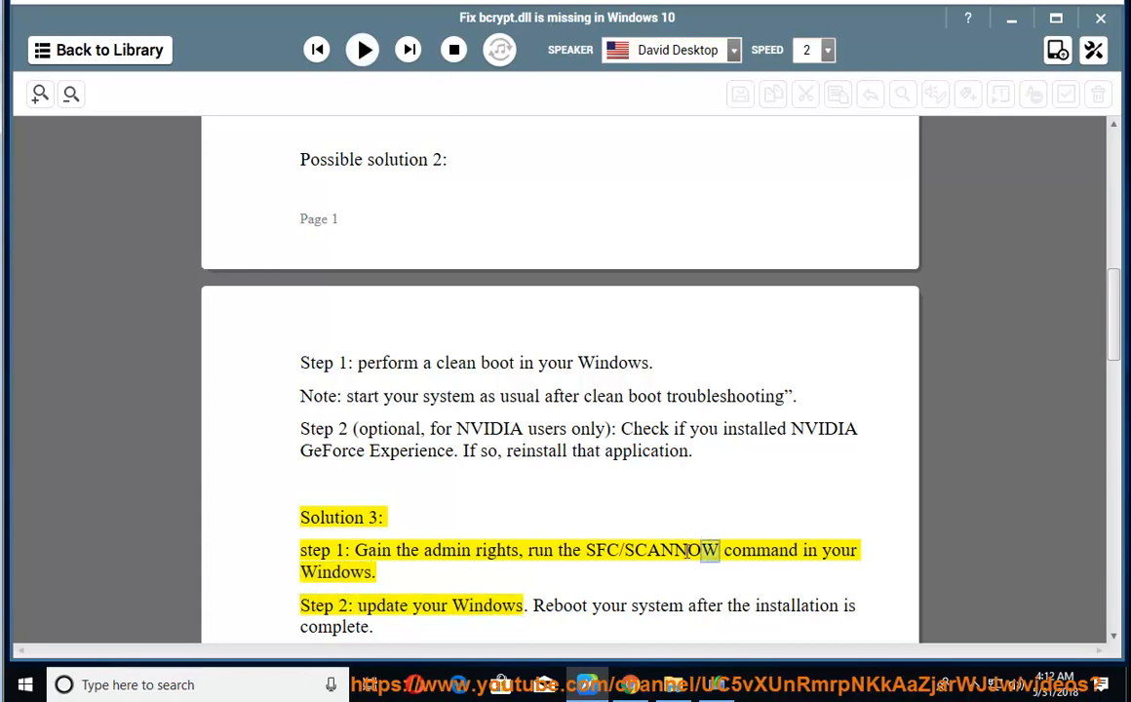
right_click(649, 550)
type("m")
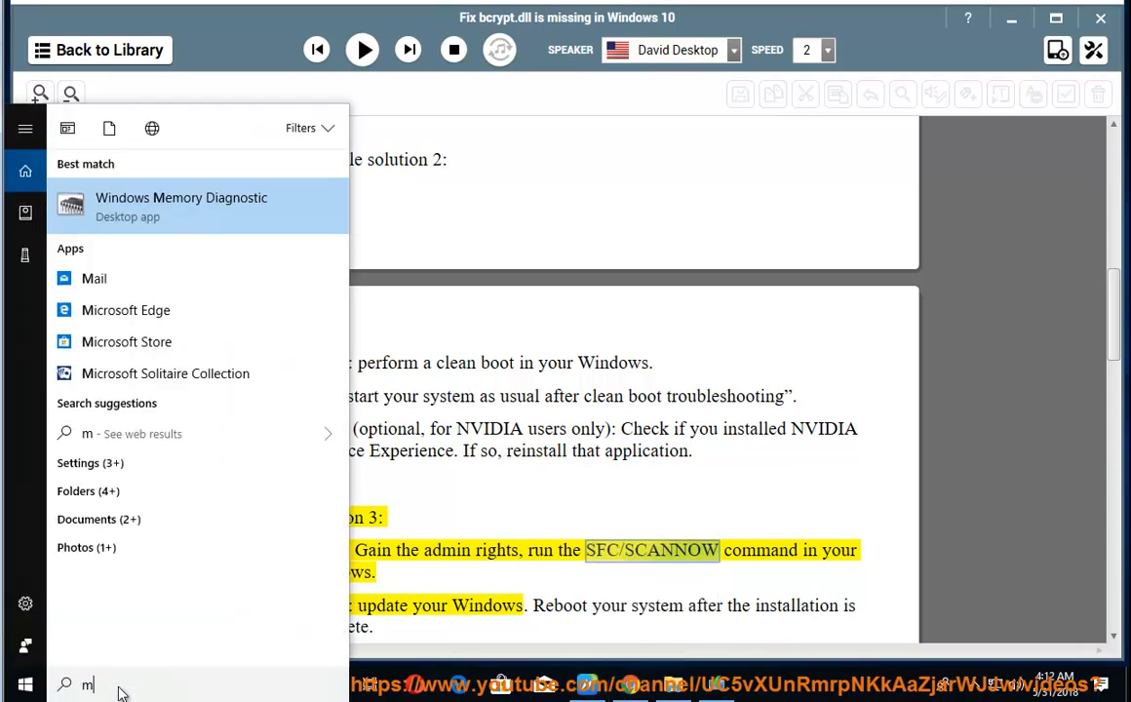
Open an administrator Command Prompt via 'cmd', then confirm Windows Update has no updates.
type("cmd")
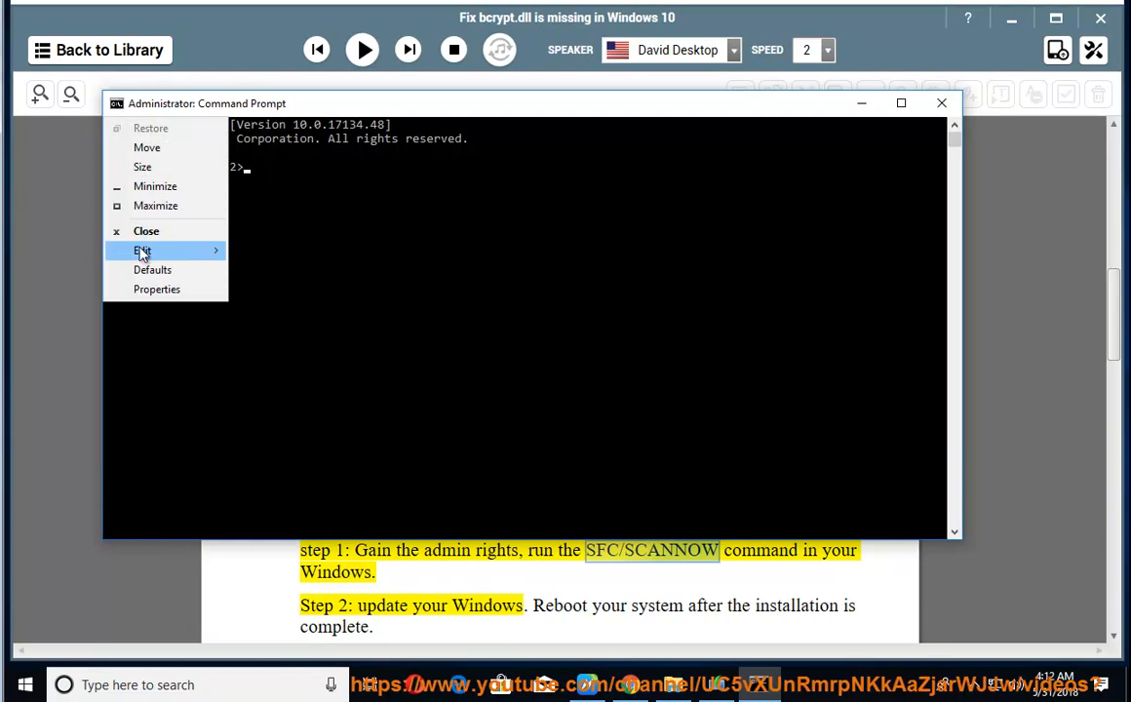
left_click(142, 251)
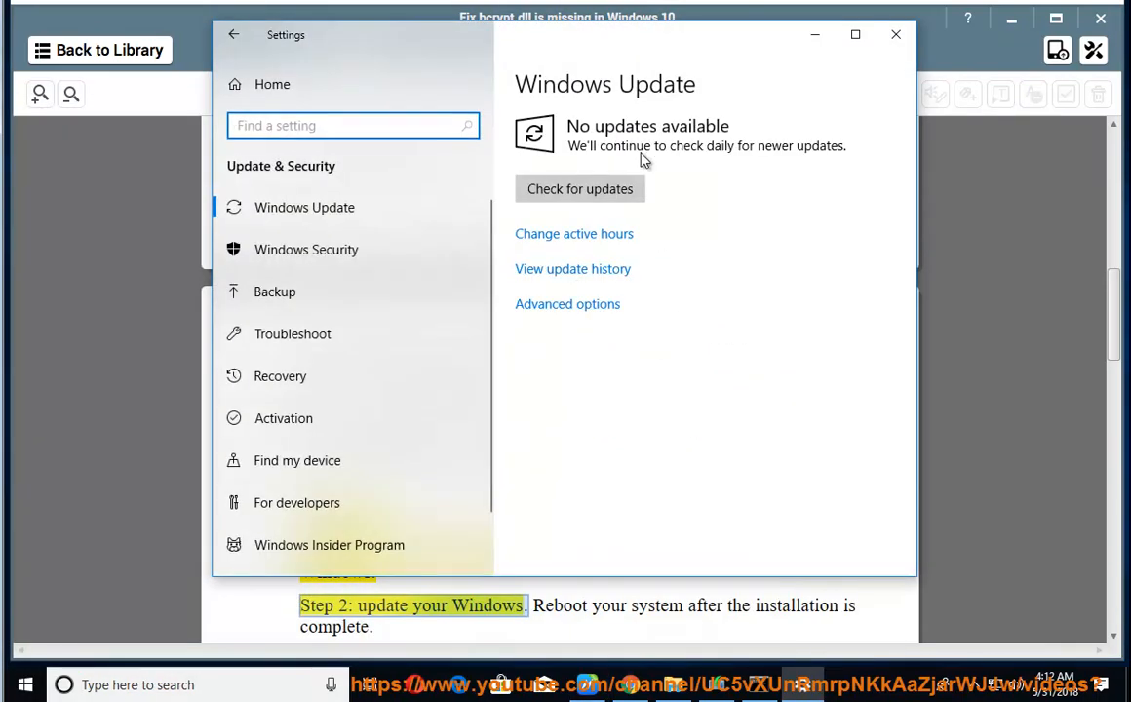
left_click(579, 188)
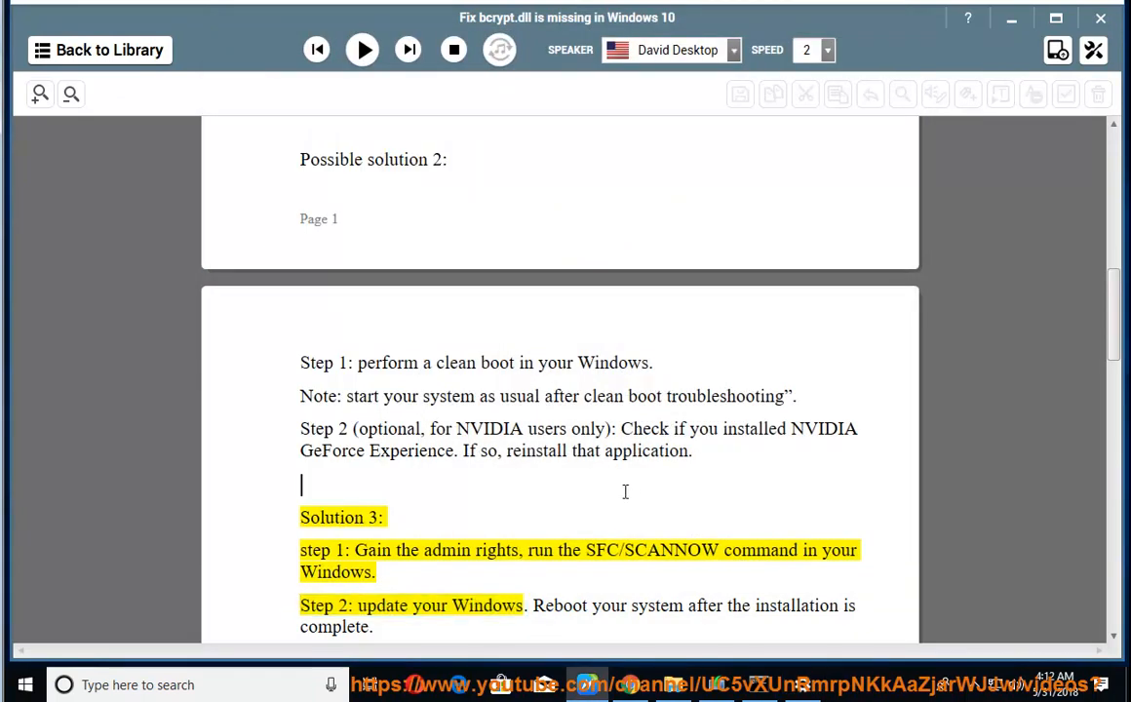
Read the Other voices fixes aloud through the Disk Cleanup tip, then pause.
left_click(362, 50)
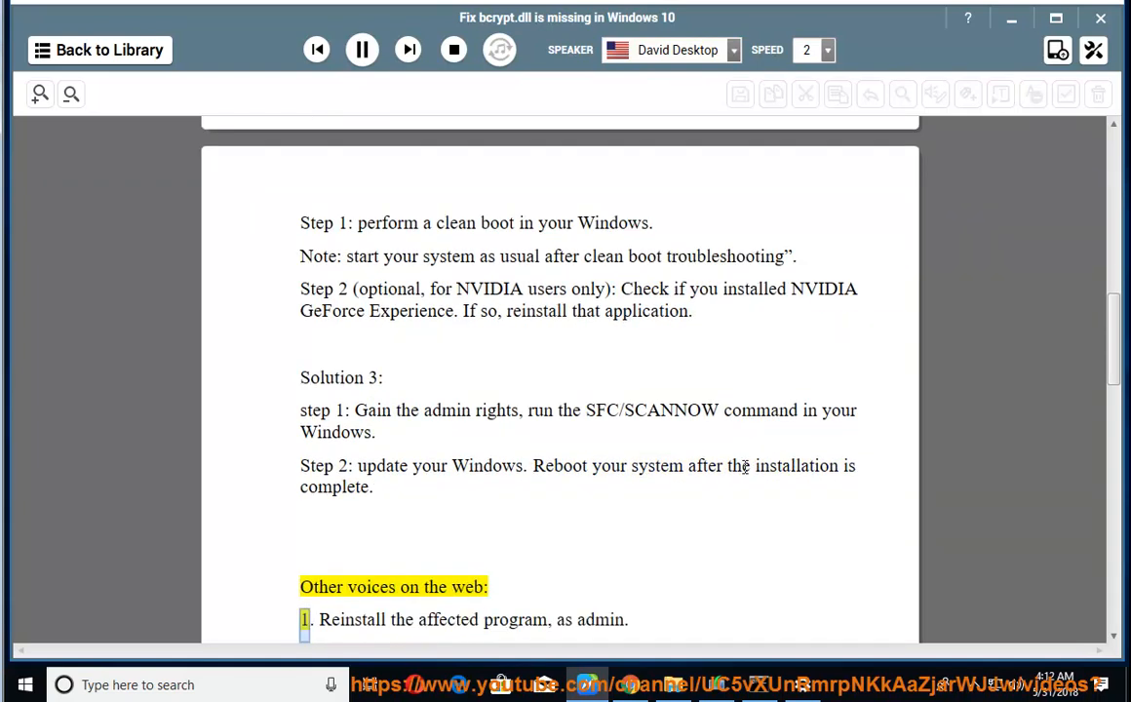
scroll("down", 3)
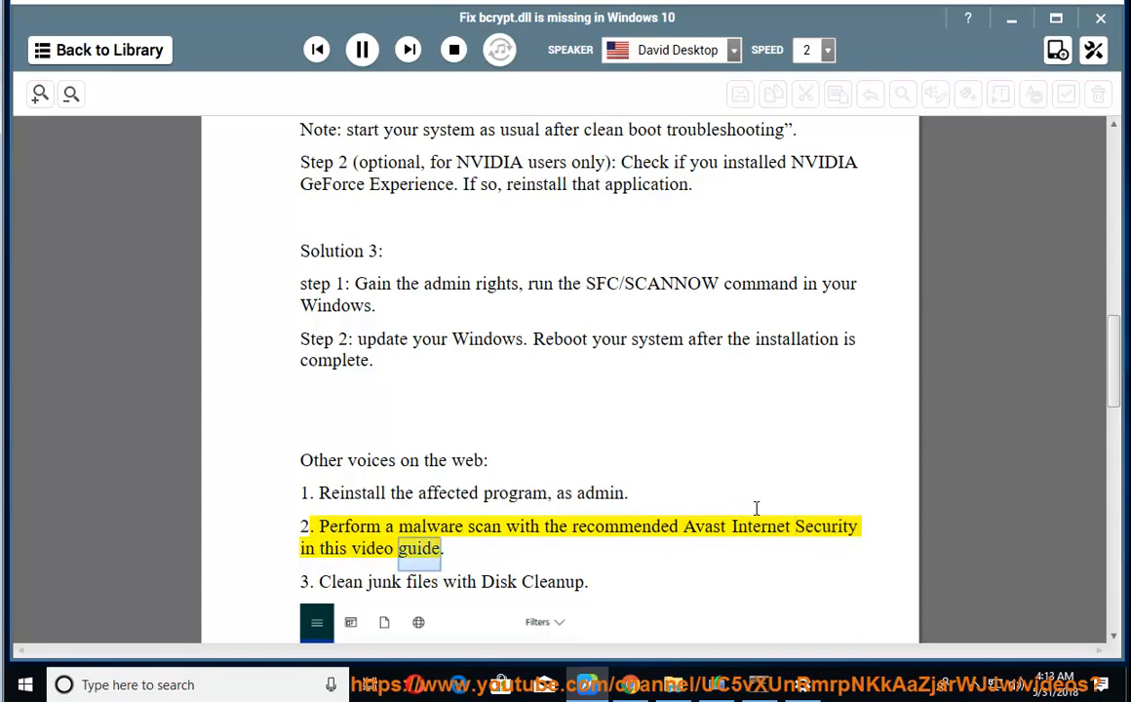
scroll("down", 3)
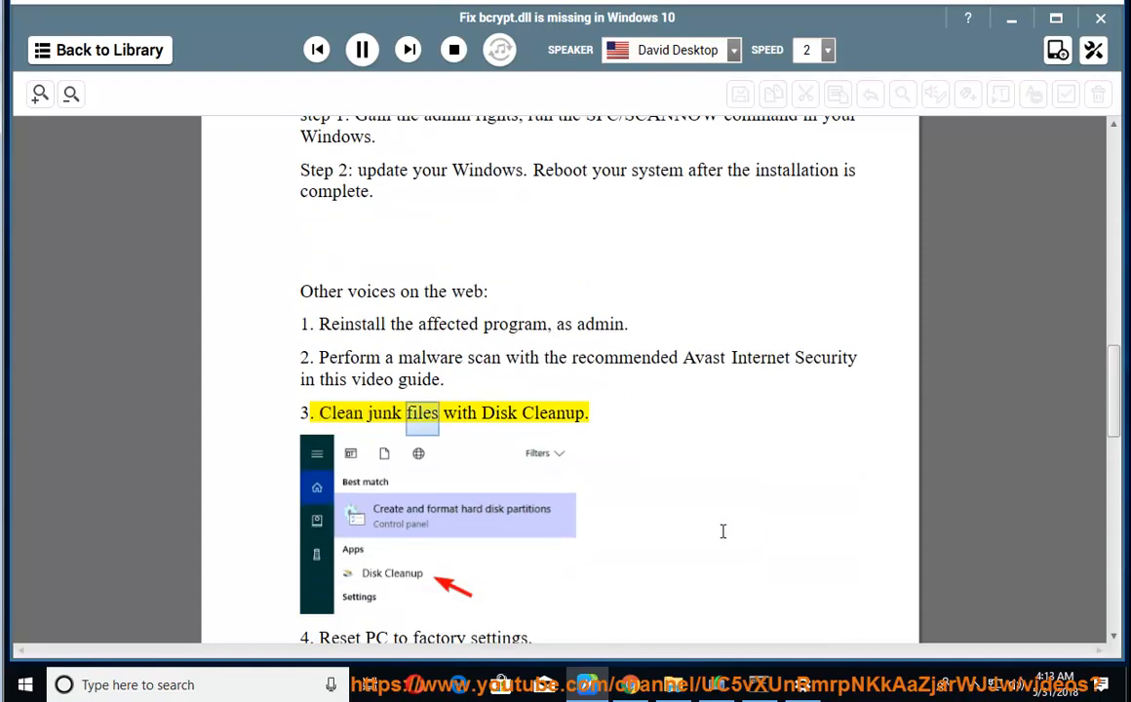
left_click(362, 49)
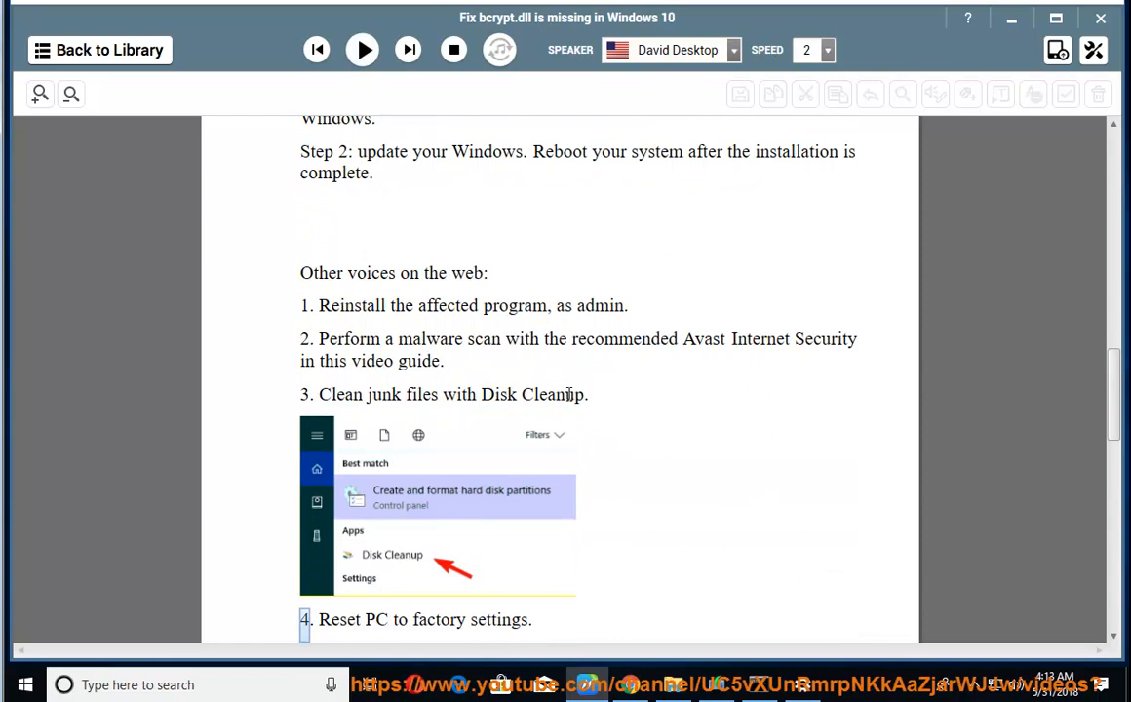
double_click(530, 394)
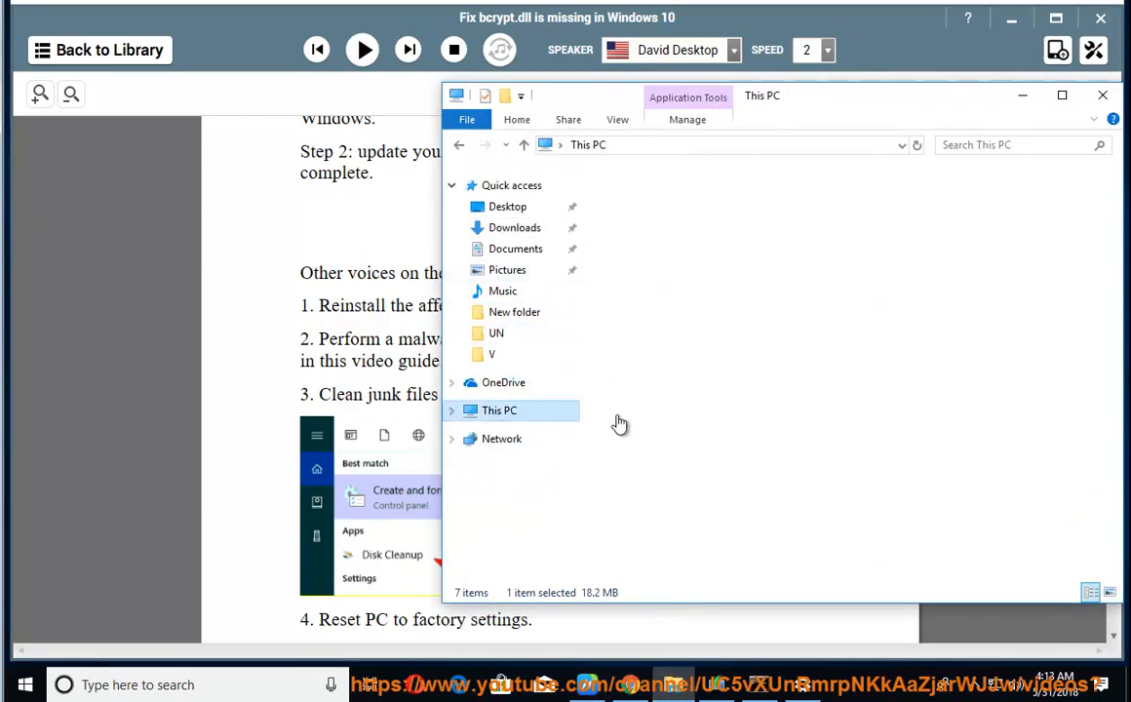
Run Disk Cleanup on drive C: including system files, reviewing up to 213 MB freeable.
right_click(692, 451)
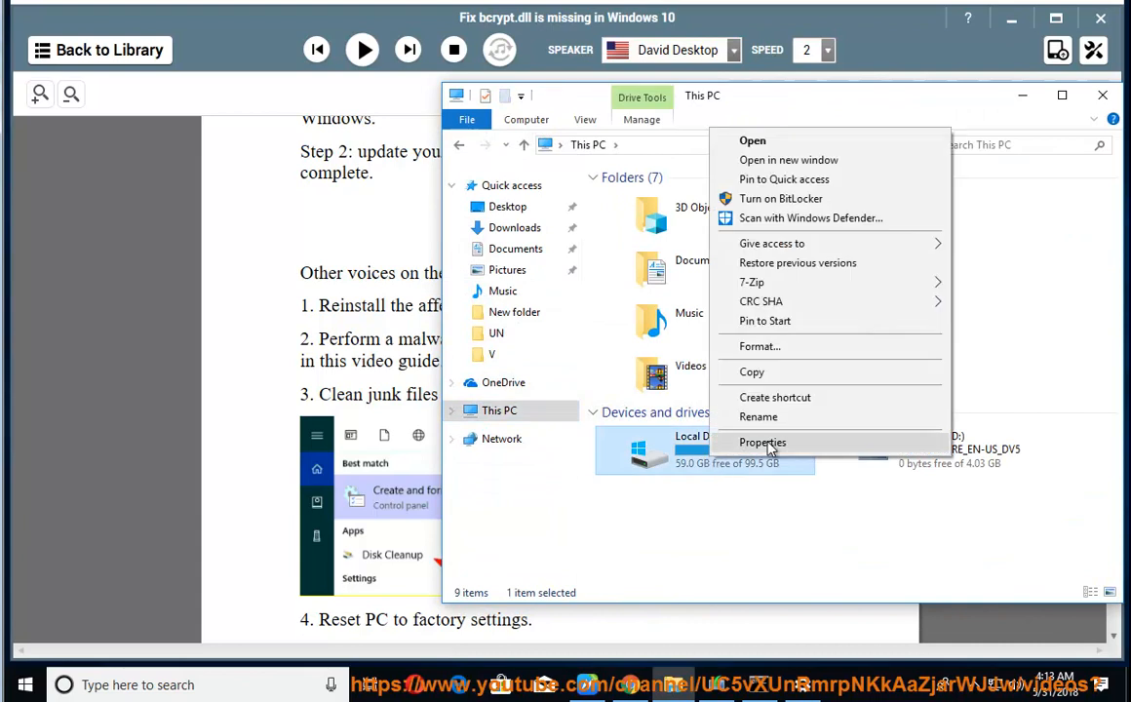
left_click(763, 442)
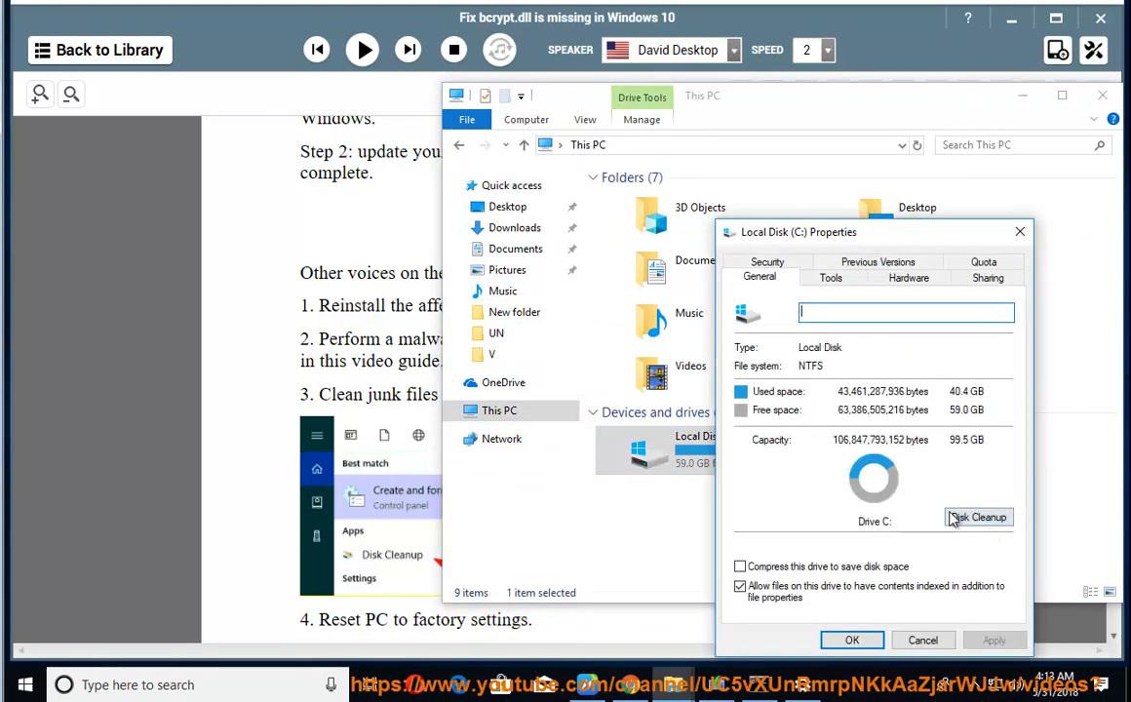
left_click(979, 517)
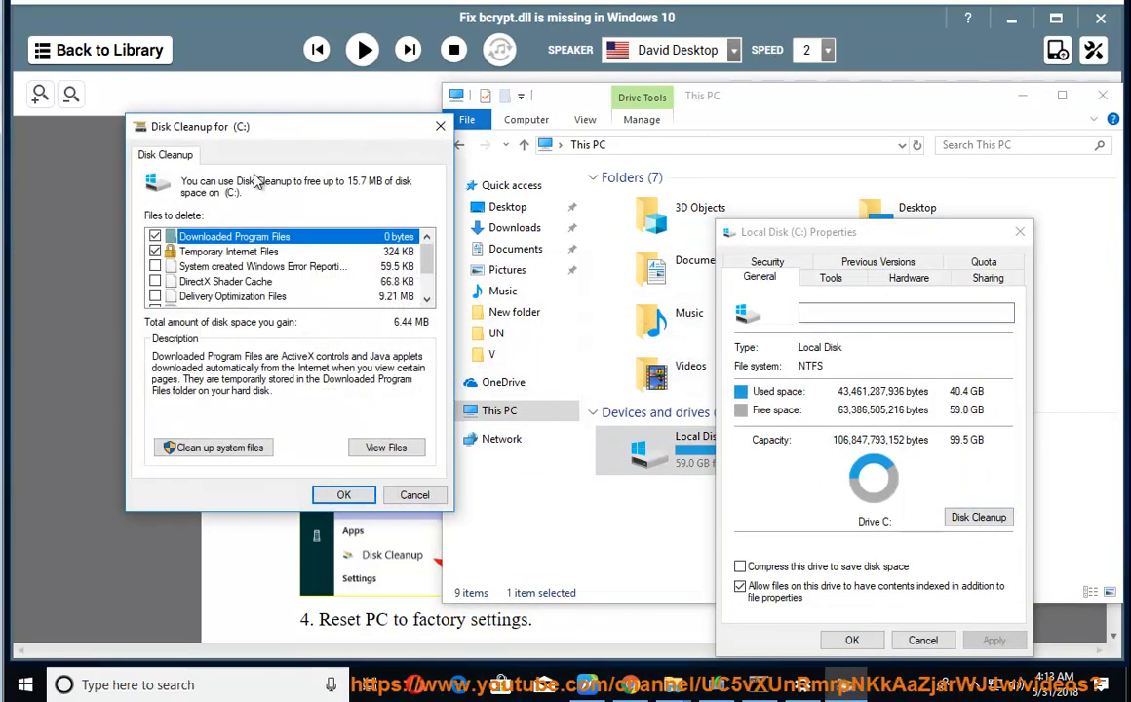
left_click(343, 495)
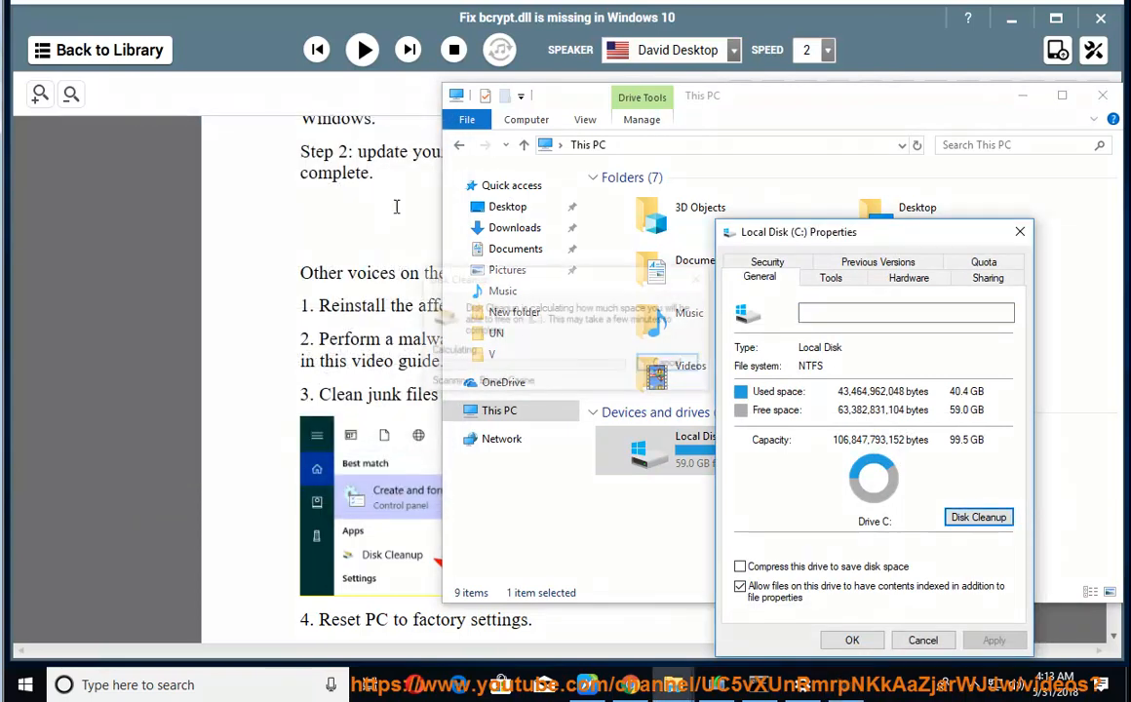
left_click(978, 517)
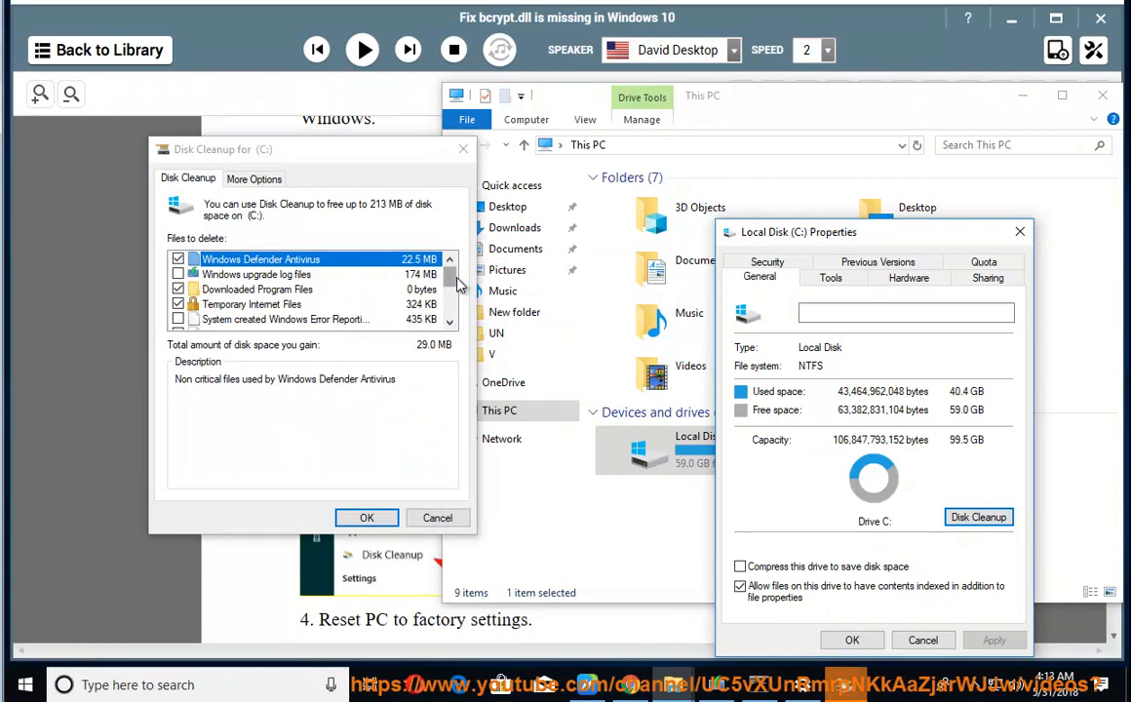
scroll("down", 3)
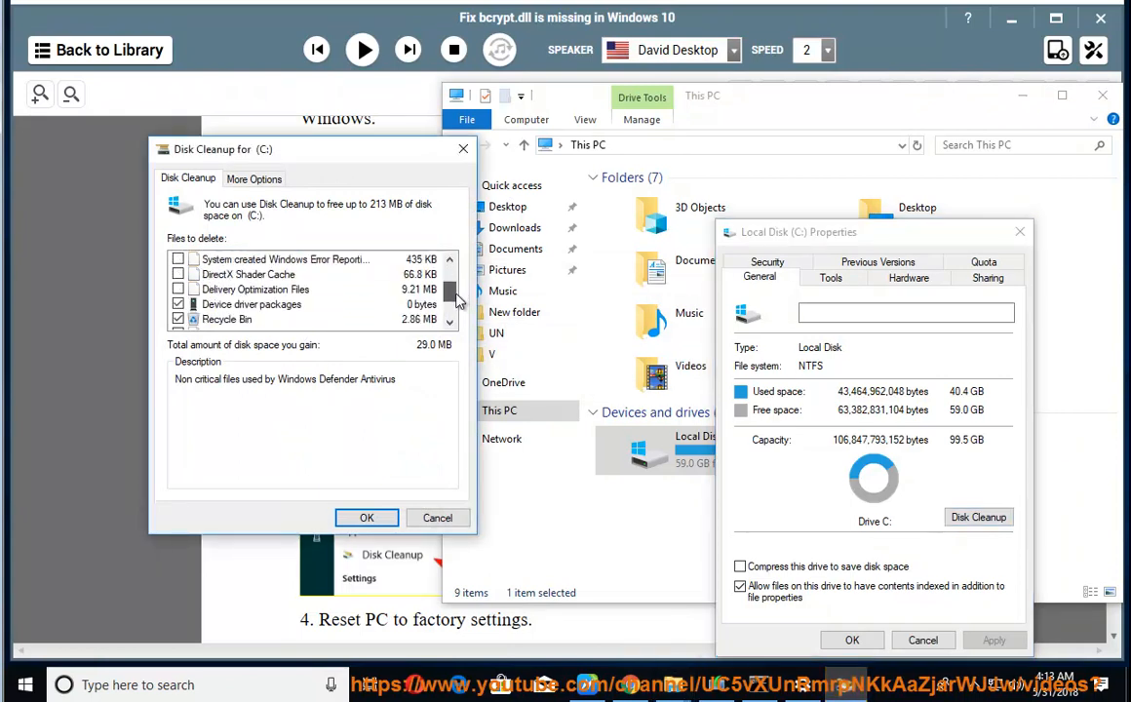
scroll("down", 3)
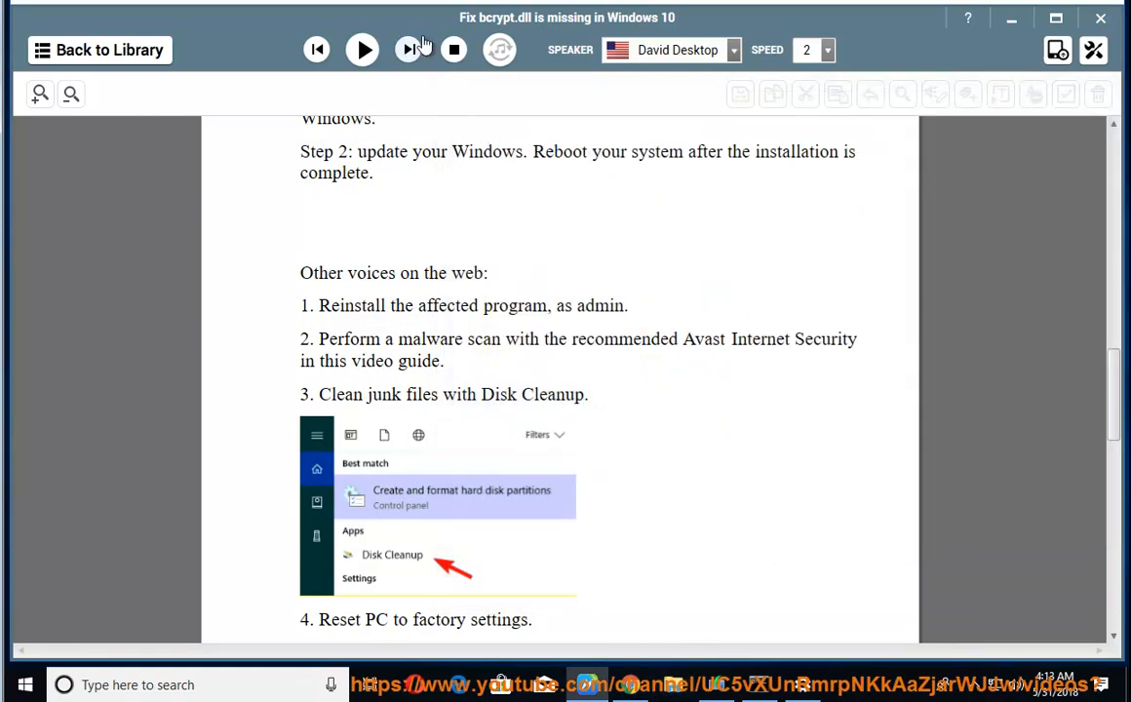
Resume reading aloud through the final tip on resetting the PC to factory settings.
left_click(362, 50)
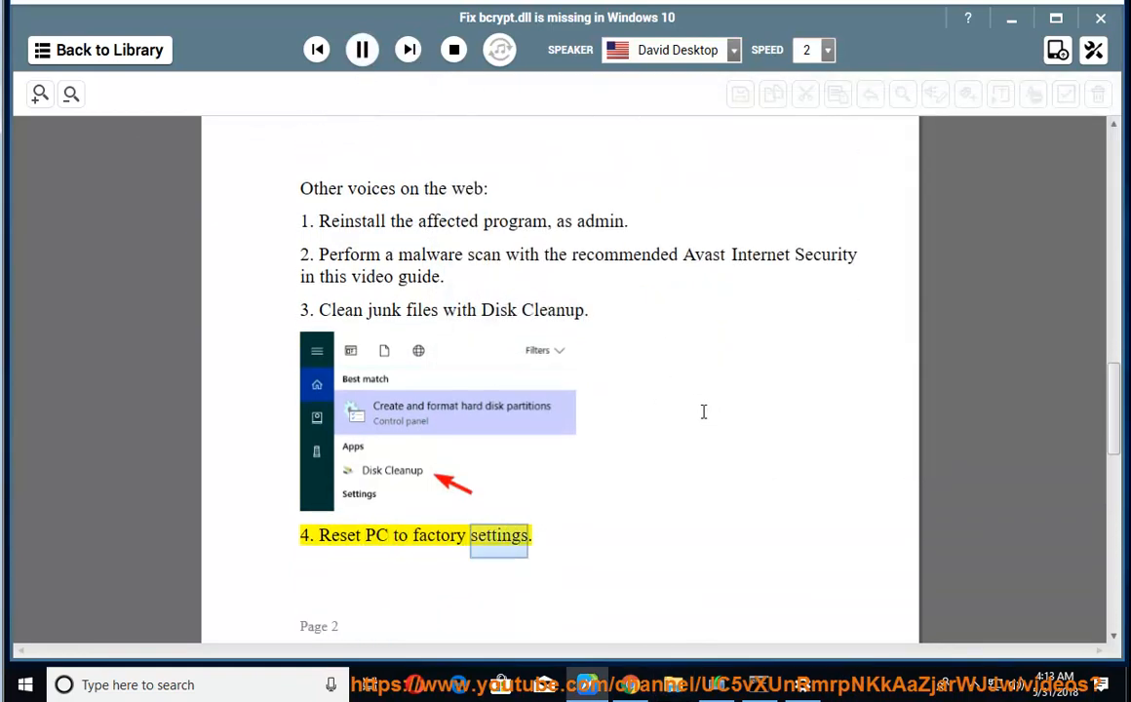